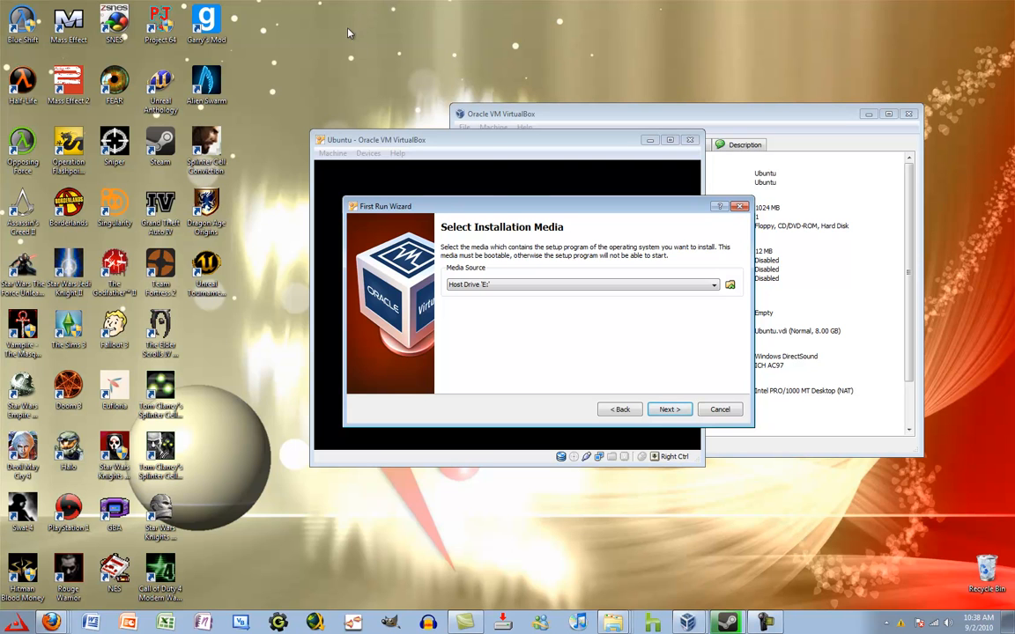
{"action": "mouse_move", "coordinate": [246, 445]}
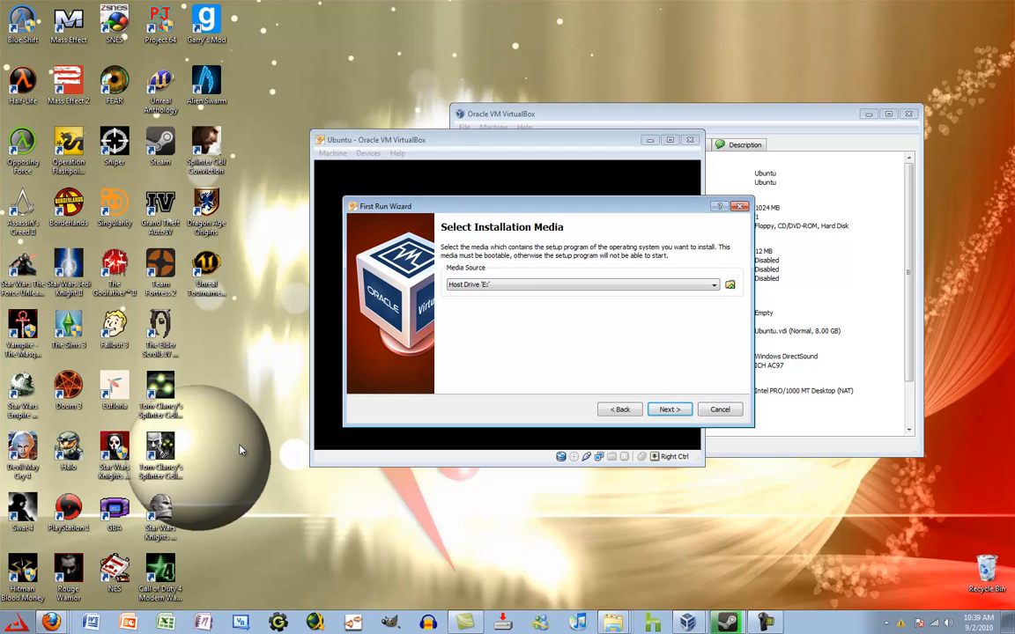
{"action": "mouse_move", "coordinate": [323, 518]}
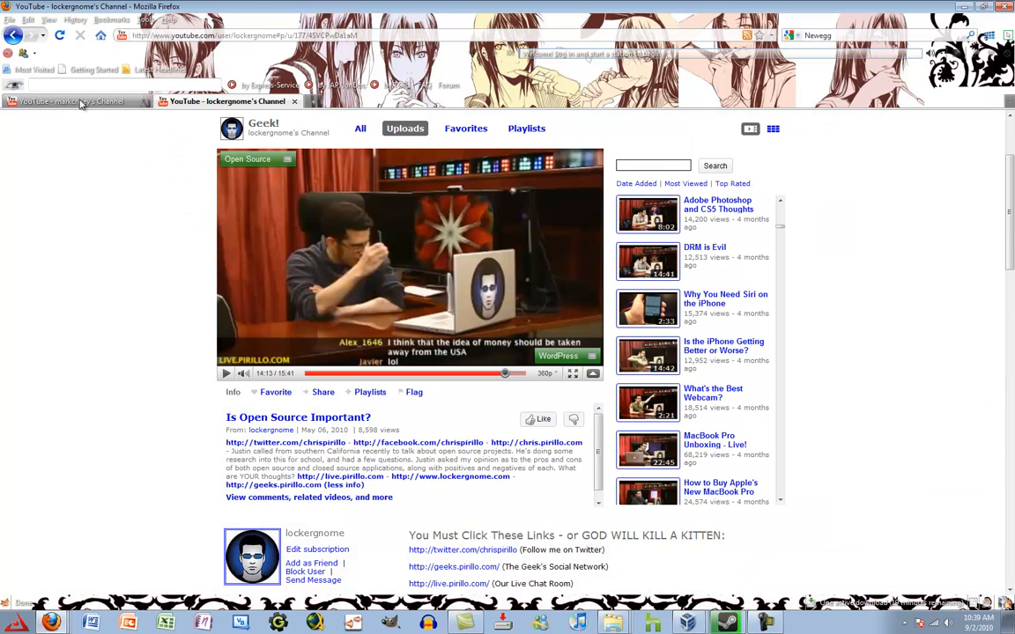
Open YouTube in a new tab from the most-visited sites.
{"action": "left_click", "coordinate": [62, 100]}
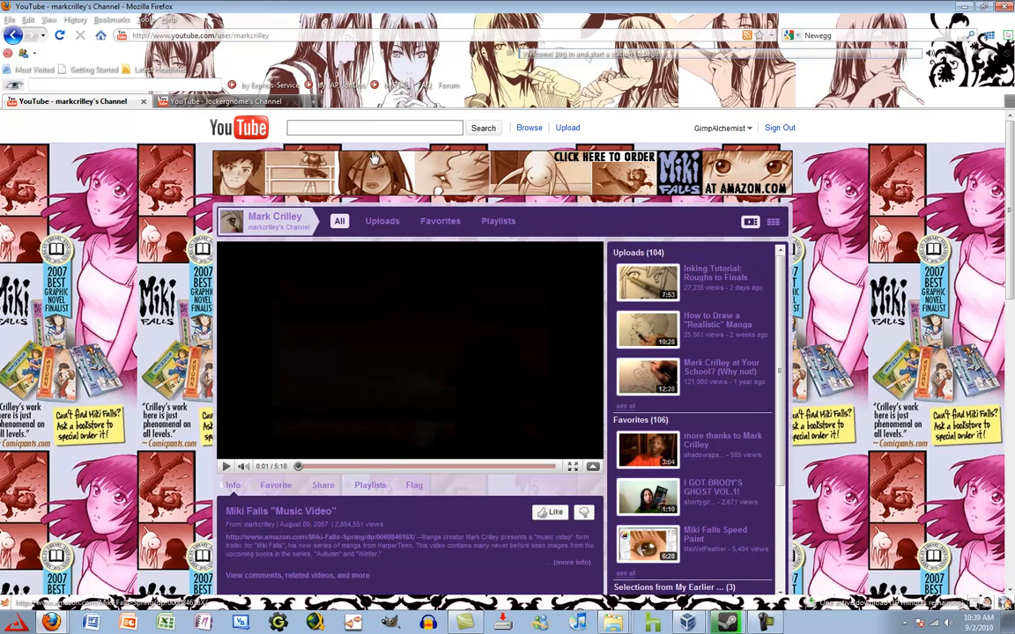
{"action": "left_click", "coordinate": [224, 101]}
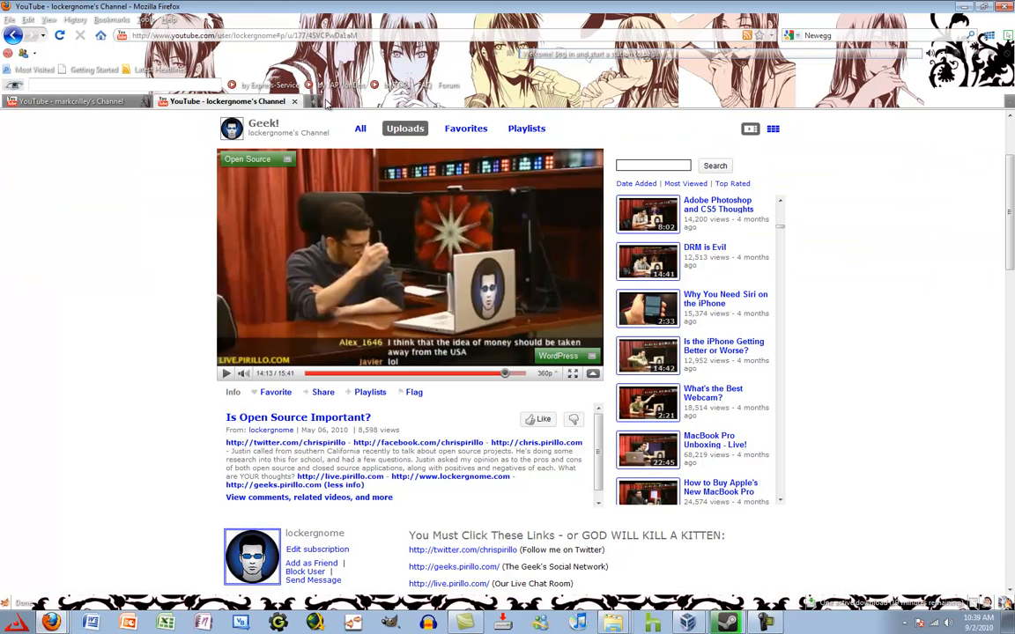
{"action": "left_click", "coordinate": [317, 100]}
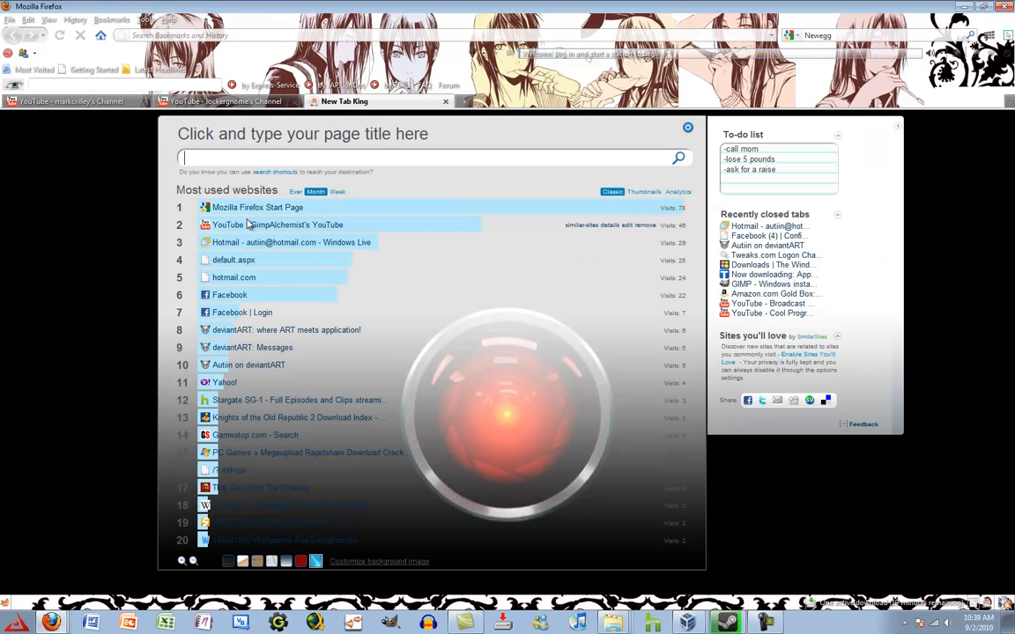
{"action": "left_click", "coordinate": [277, 224]}
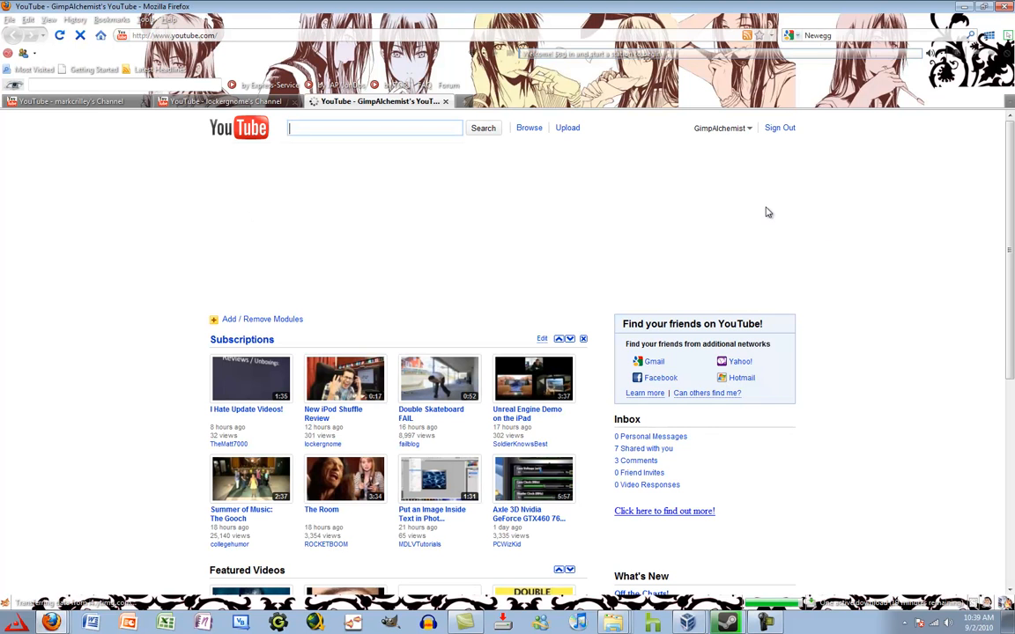
{"action": "mouse_move", "coordinate": [714, 164]}
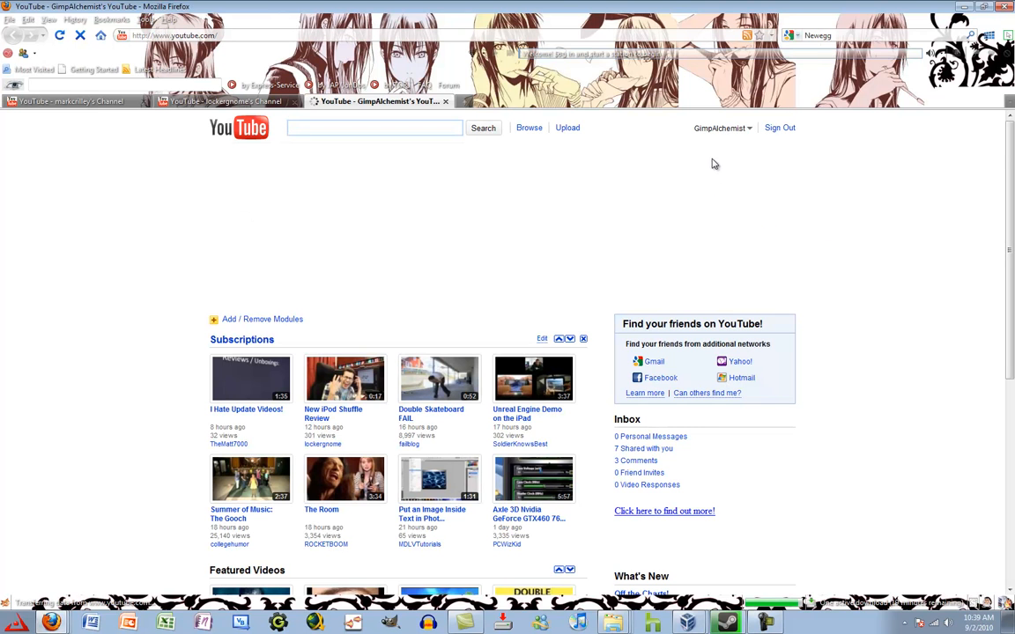
Go to My Channel from the account menu and scroll down to its comments.
{"action": "left_click", "coordinate": [721, 128]}
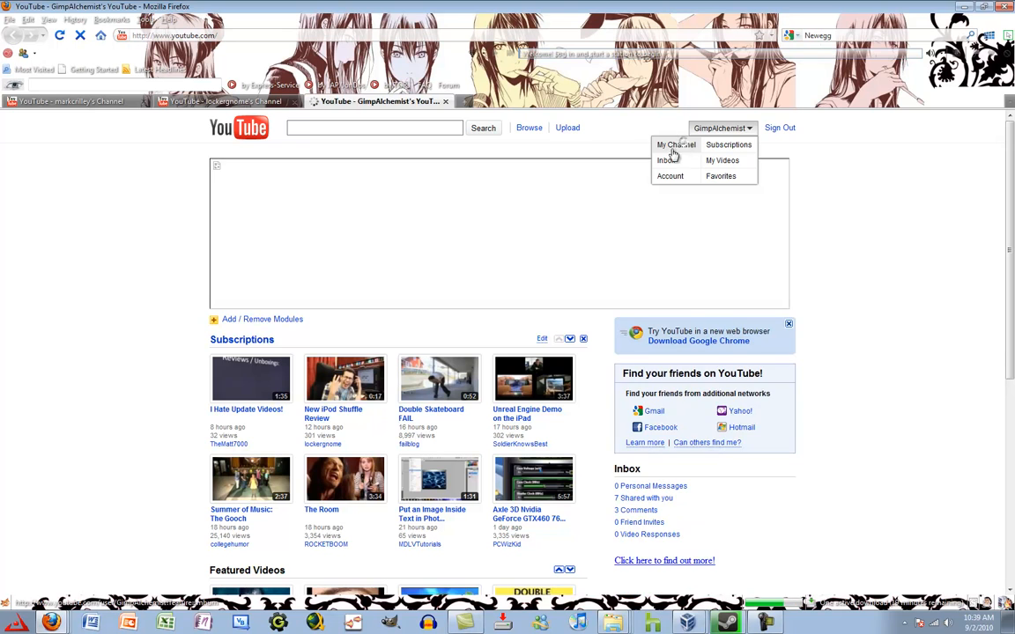
{"action": "left_click", "coordinate": [676, 144]}
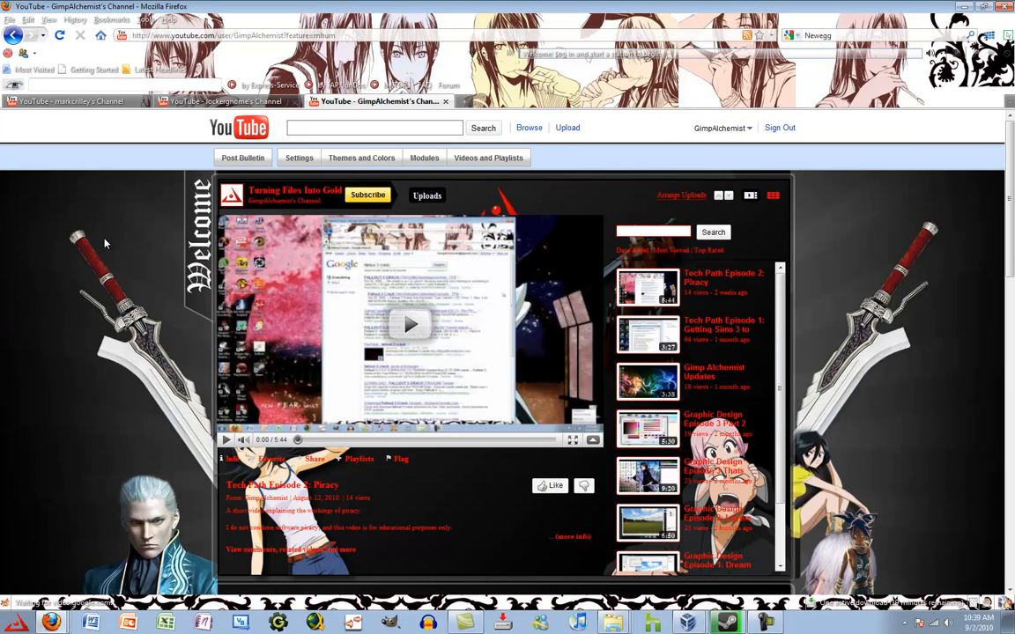
{"action": "scroll", "scroll_direction": "down", "scroll_amount": 3}
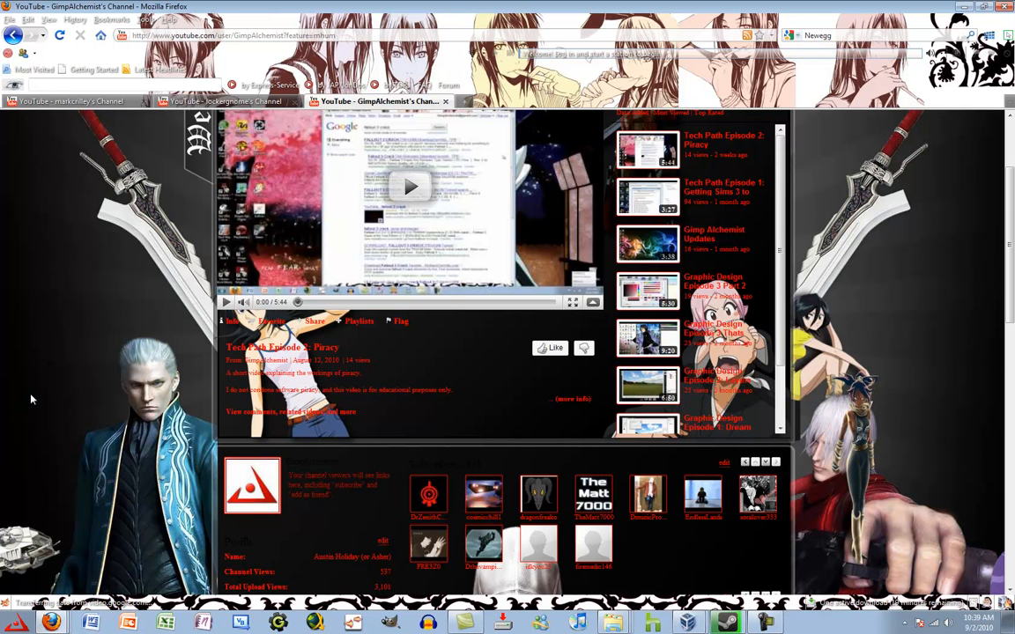
{"action": "scroll", "scroll_direction": "down", "scroll_amount": 3}
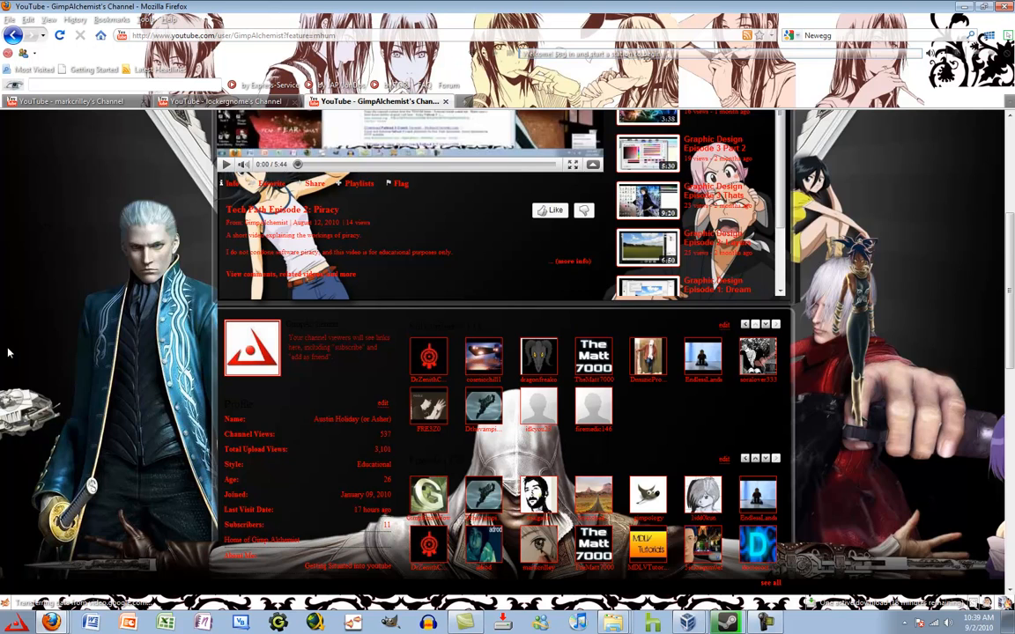
{"action": "scroll", "scroll_direction": "down", "scroll_amount": 3}
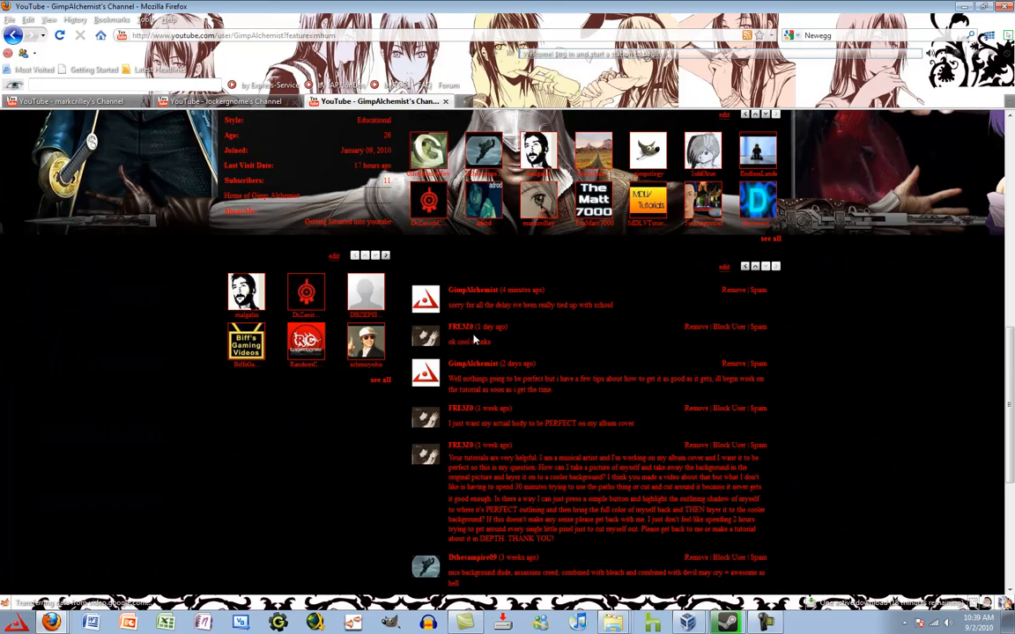
{"action": "mouse_move", "coordinate": [547, 340]}
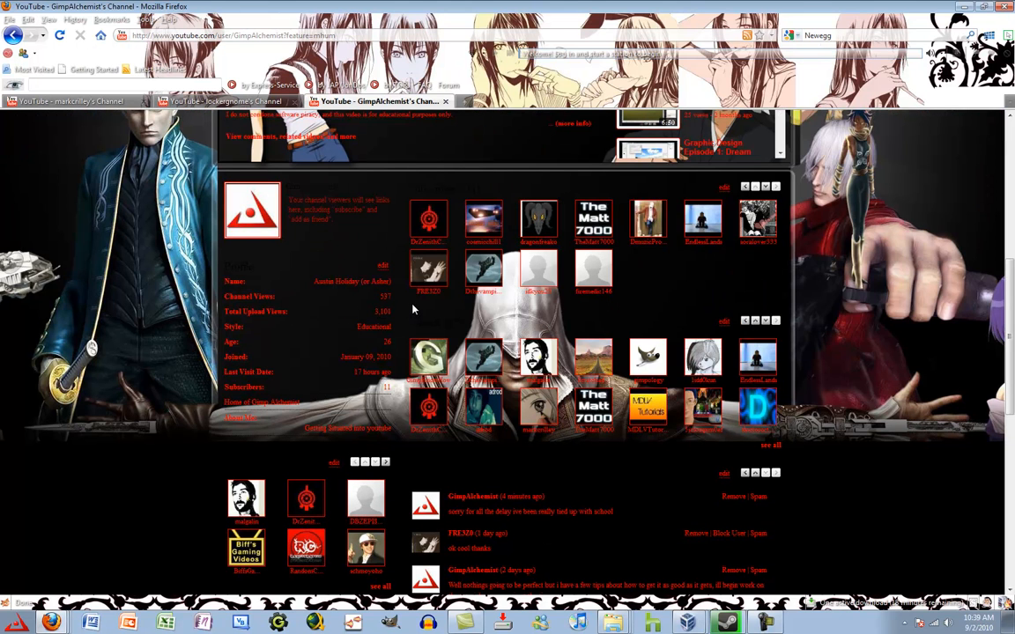
{"action": "mouse_move", "coordinate": [986, 16]}
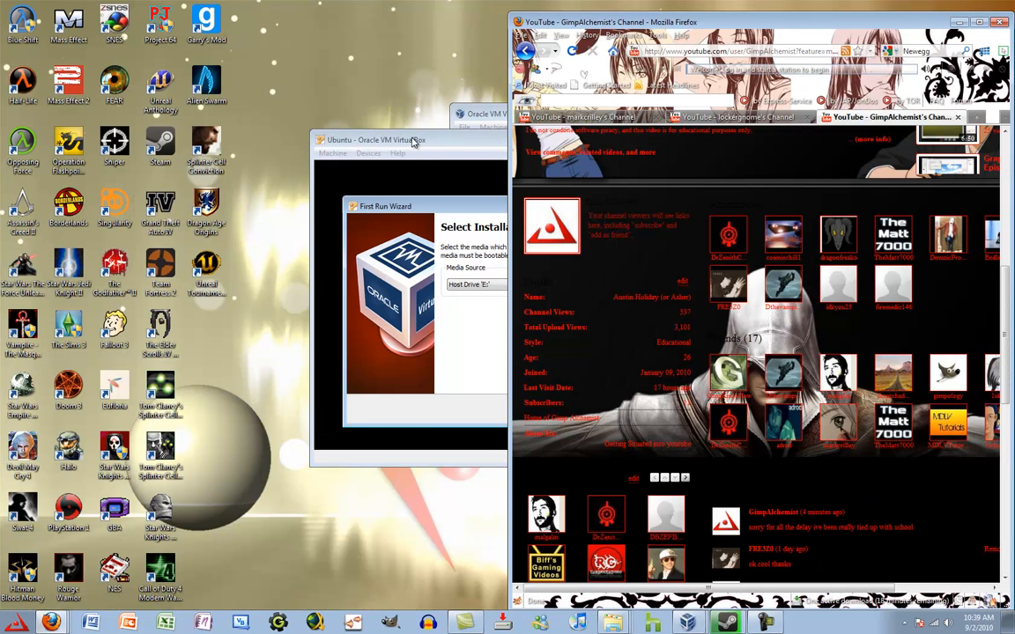
{"action": "mouse_move", "coordinate": [997, 115]}
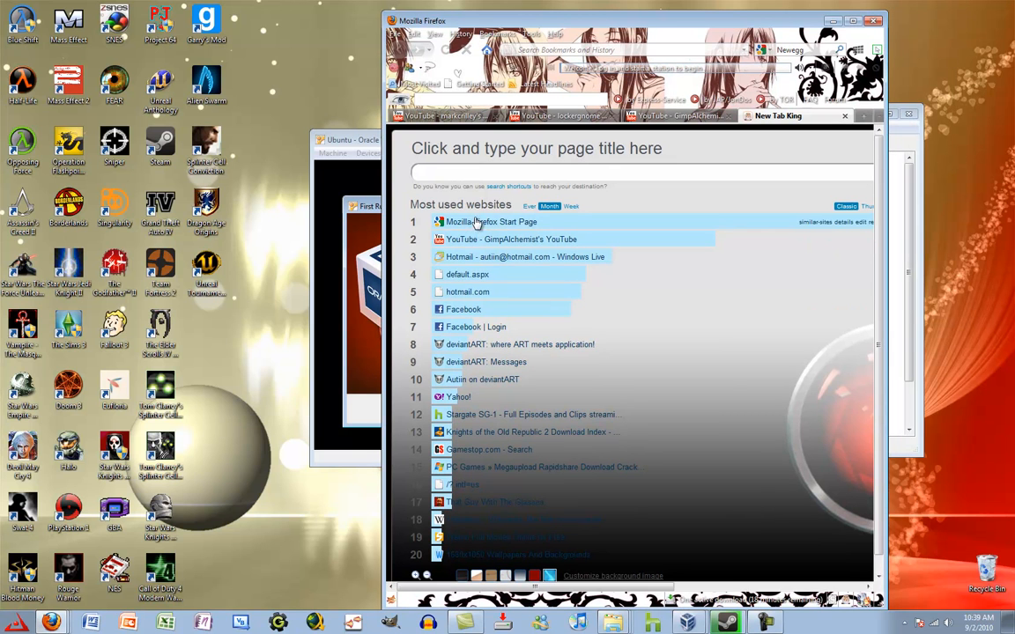
Search Google Images for 'models' and open the blonde model photo on a white wall.
{"action": "left_click", "coordinate": [491, 221]}
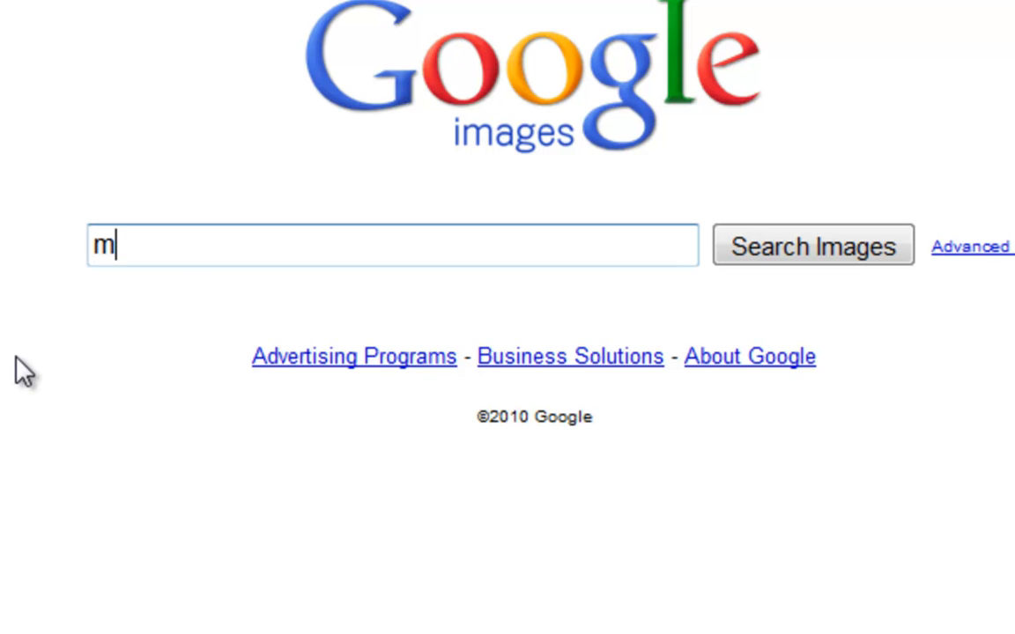
{"action": "type", "text": "ode"}
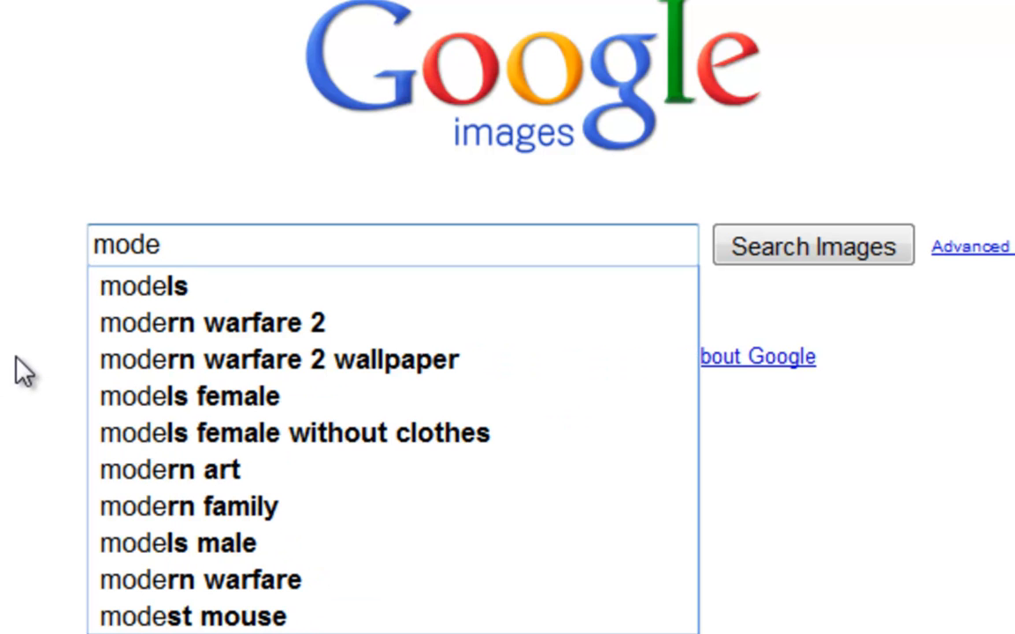
{"action": "left_click", "coordinate": [143, 287]}
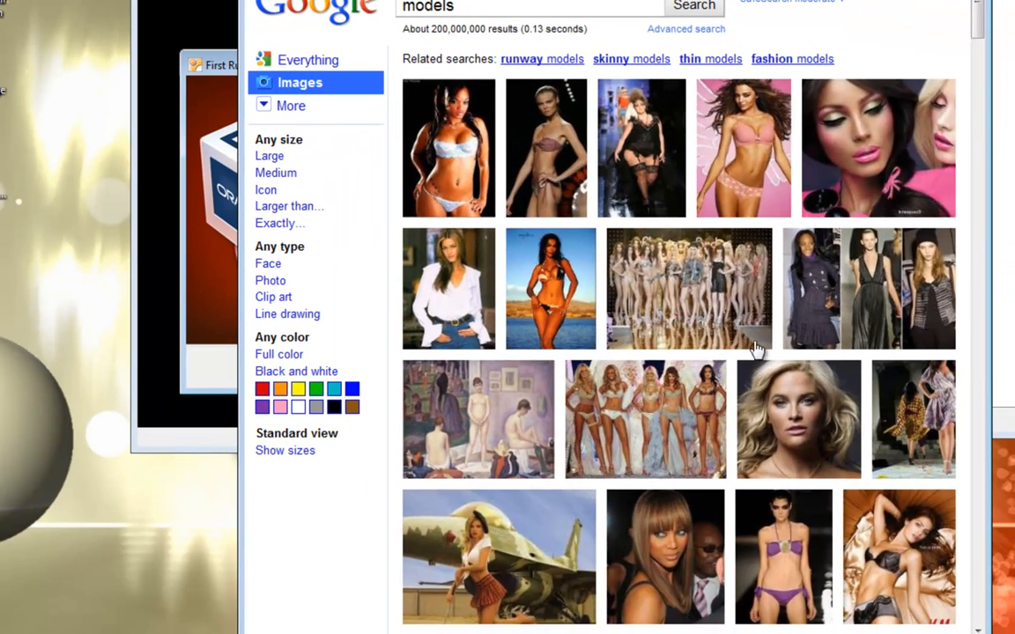
{"action": "scroll", "scroll_direction": "down", "scroll_amount": 3}
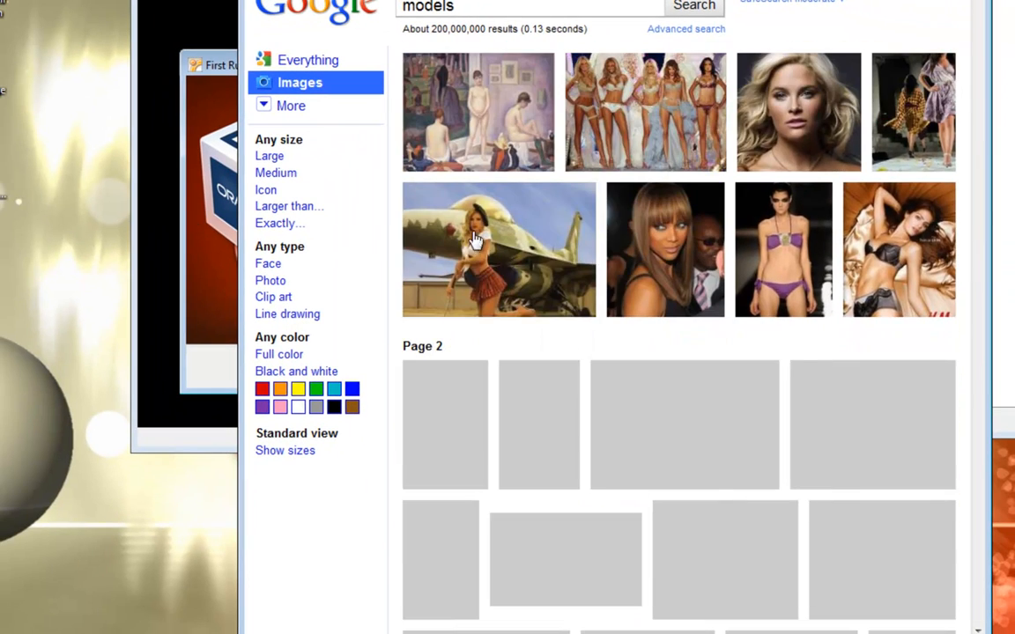
{"action": "scroll", "scroll_direction": "down", "scroll_amount": 3}
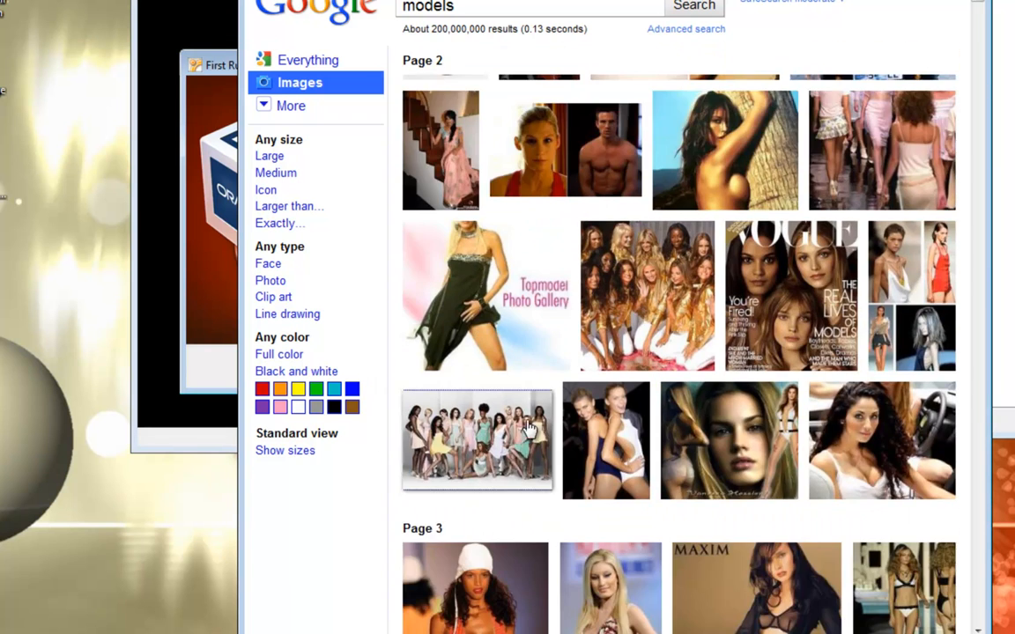
{"action": "scroll", "scroll_direction": "down", "scroll_amount": 3}
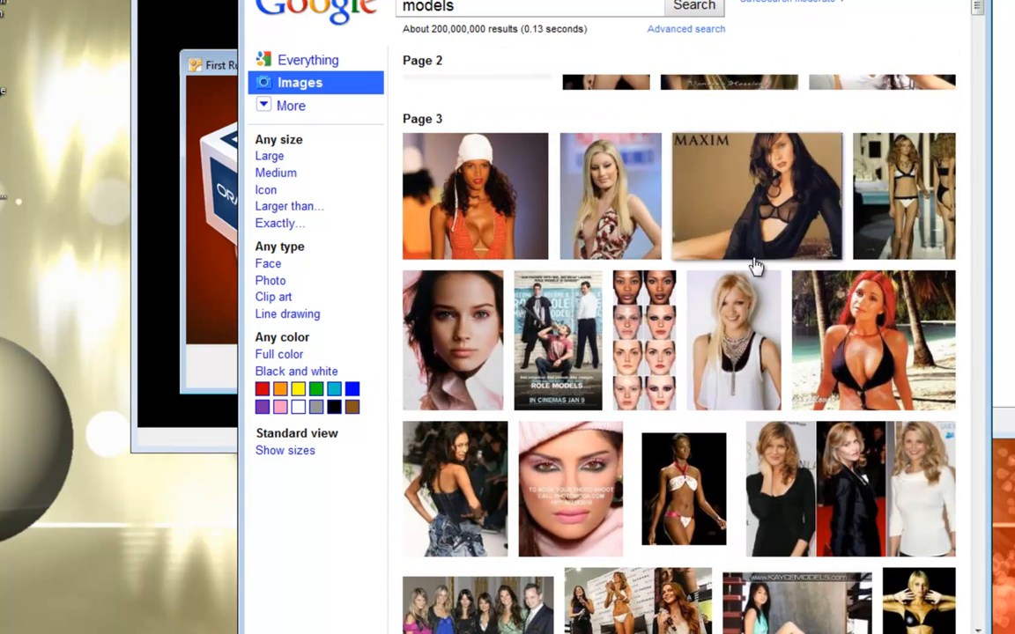
{"action": "mouse_move", "coordinate": [733, 339]}
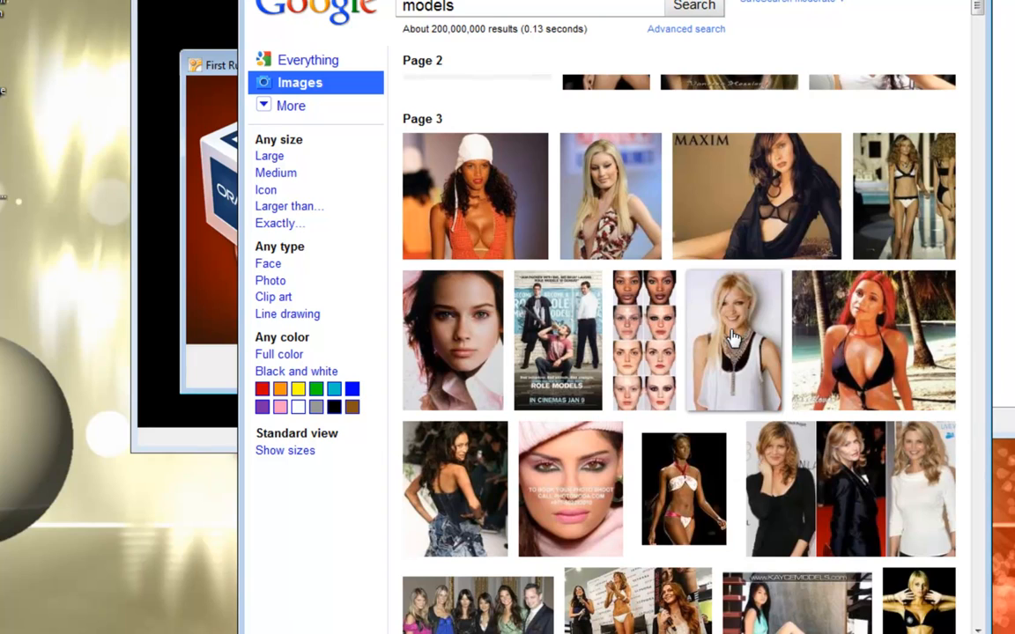
{"action": "left_click", "coordinate": [733, 339]}
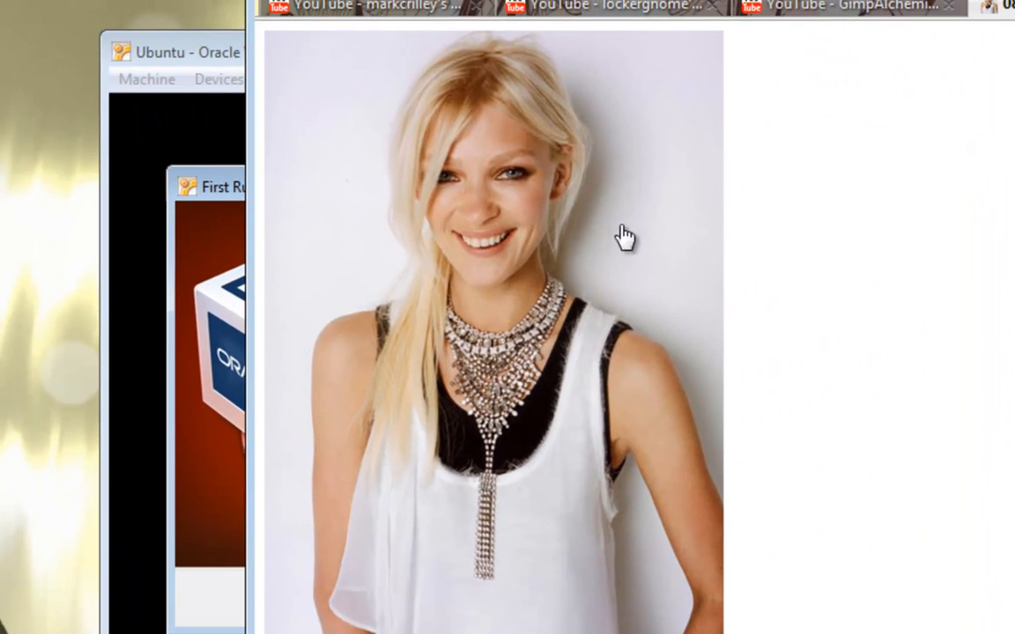
{"action": "mouse_move", "coordinate": [533, 418]}
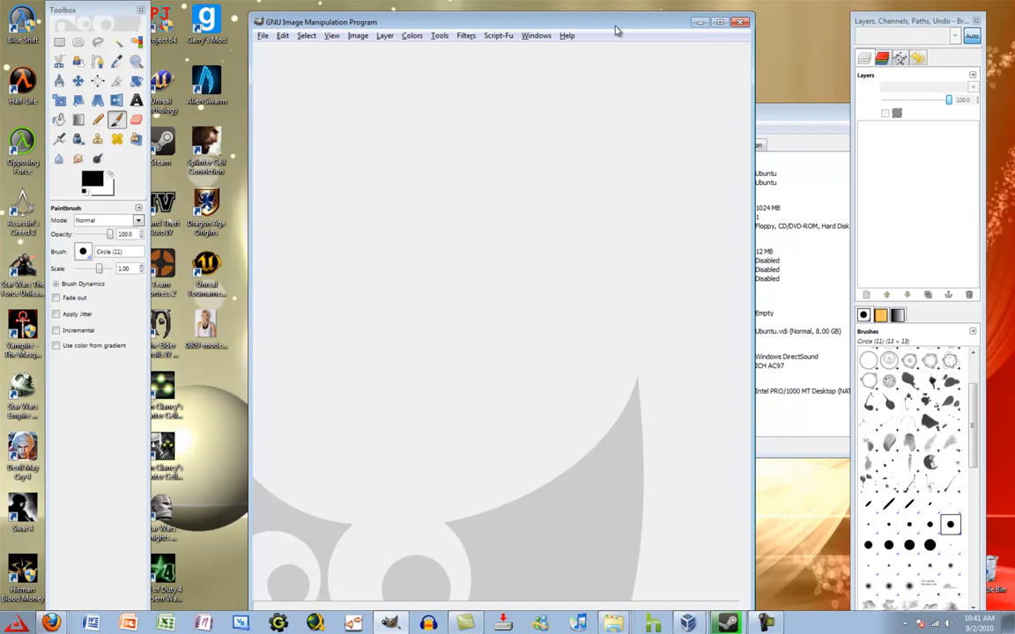
{"action": "mouse_move", "coordinate": [188, 419]}
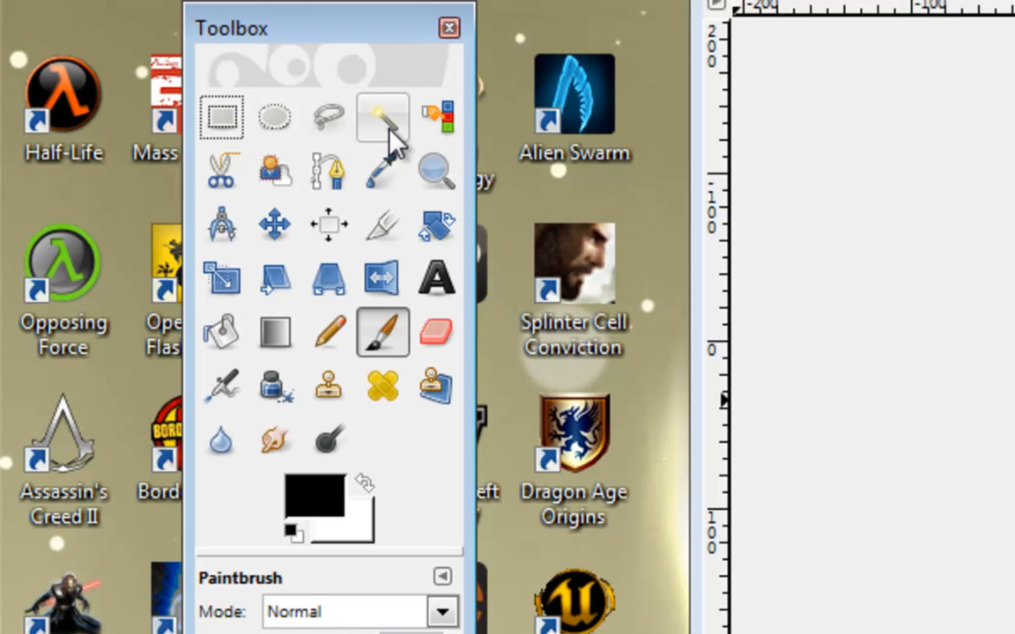
Switch to the Fuzzy Select tool.
{"action": "left_click", "coordinate": [382, 117]}
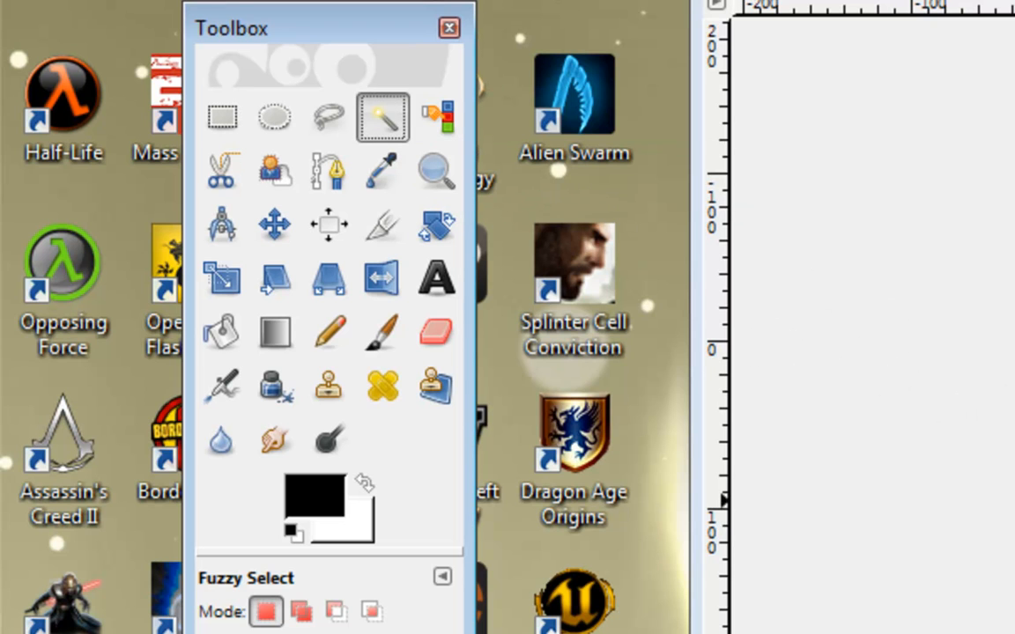
{"action": "mouse_move", "coordinate": [383, 226]}
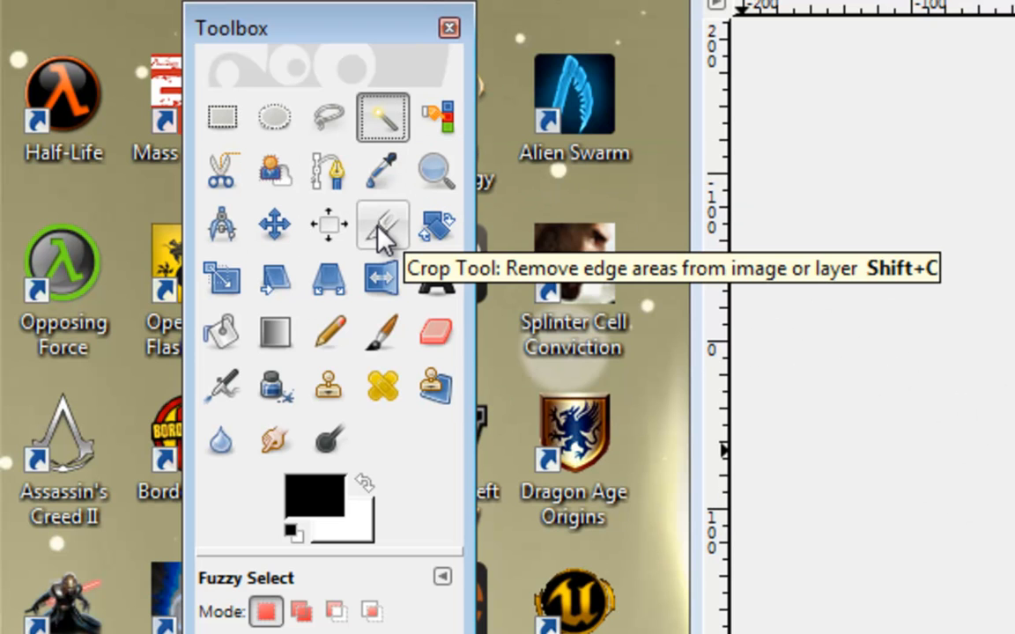
{"action": "mouse_move", "coordinate": [298, 487]}
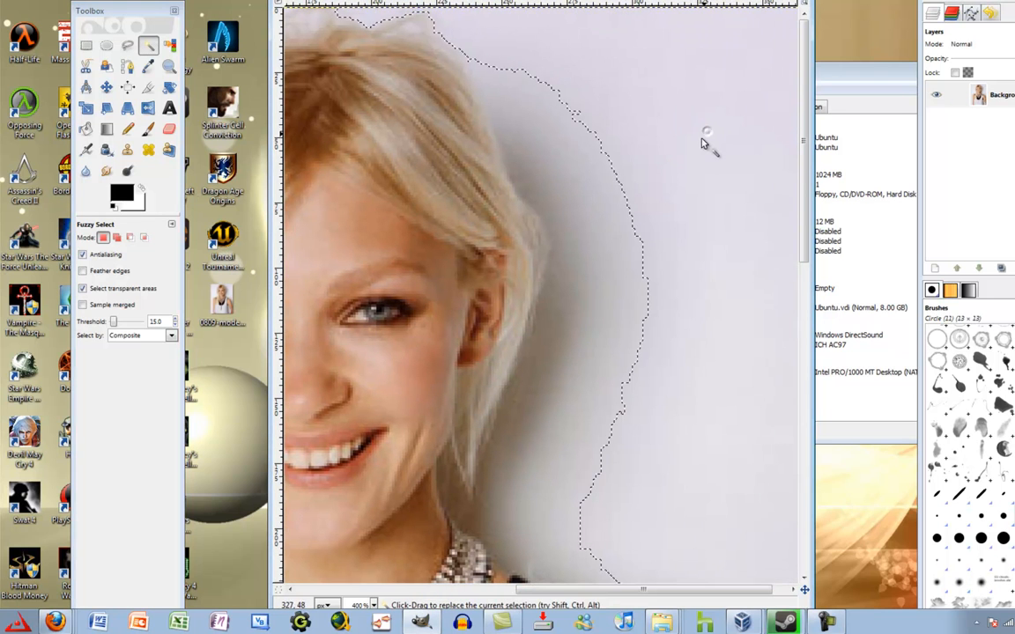
Scroll the image and right-click it to bring up the Layer commands.
{"action": "scroll", "scroll_direction": "down", "scroll_amount": 3}
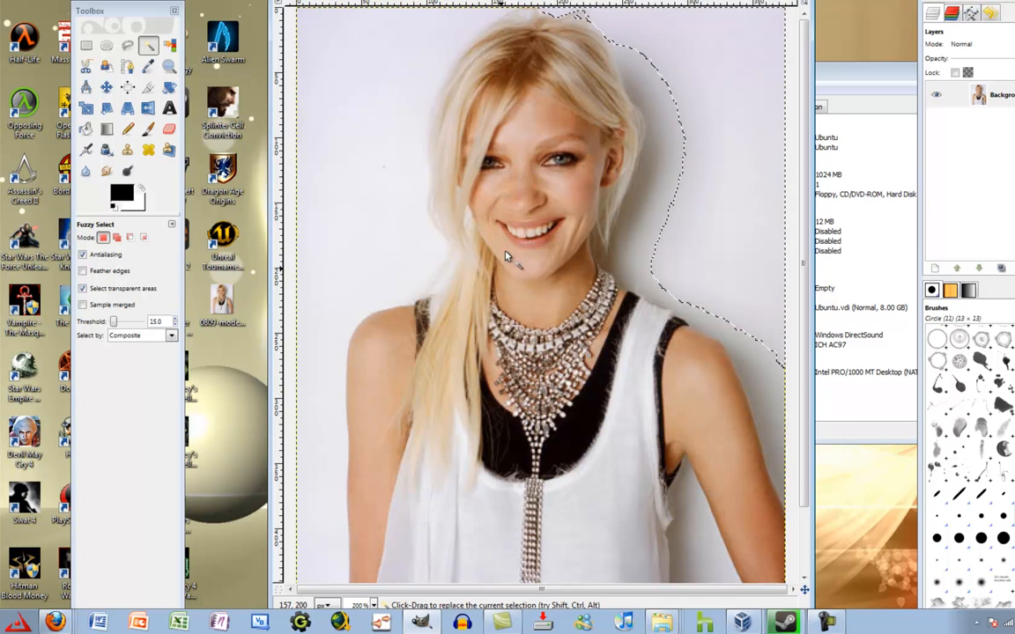
{"action": "mouse_move", "coordinate": [757, 294]}
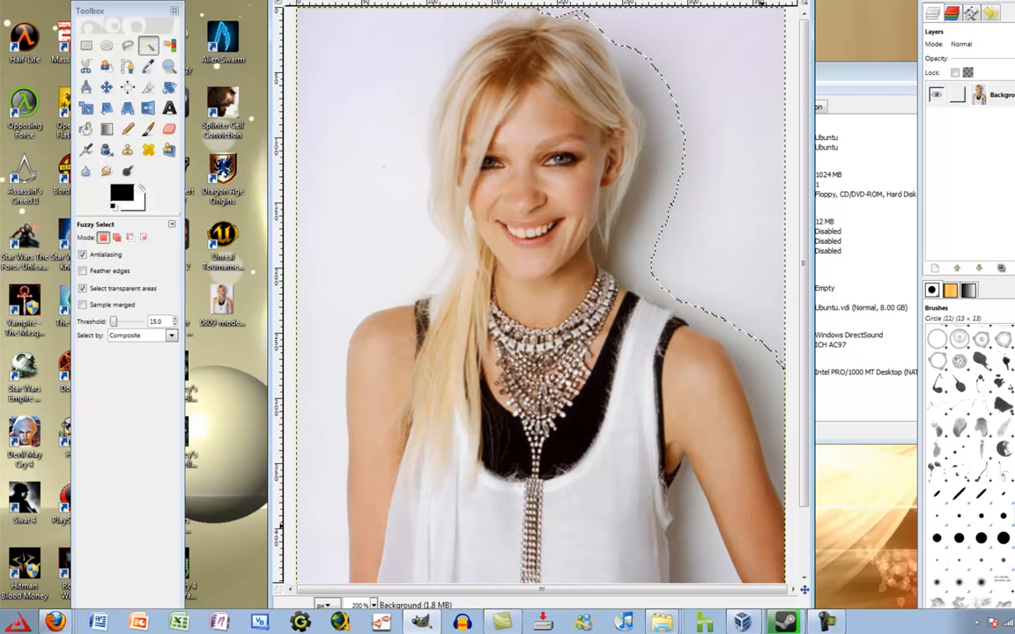
{"action": "right_click", "coordinate": [978, 94]}
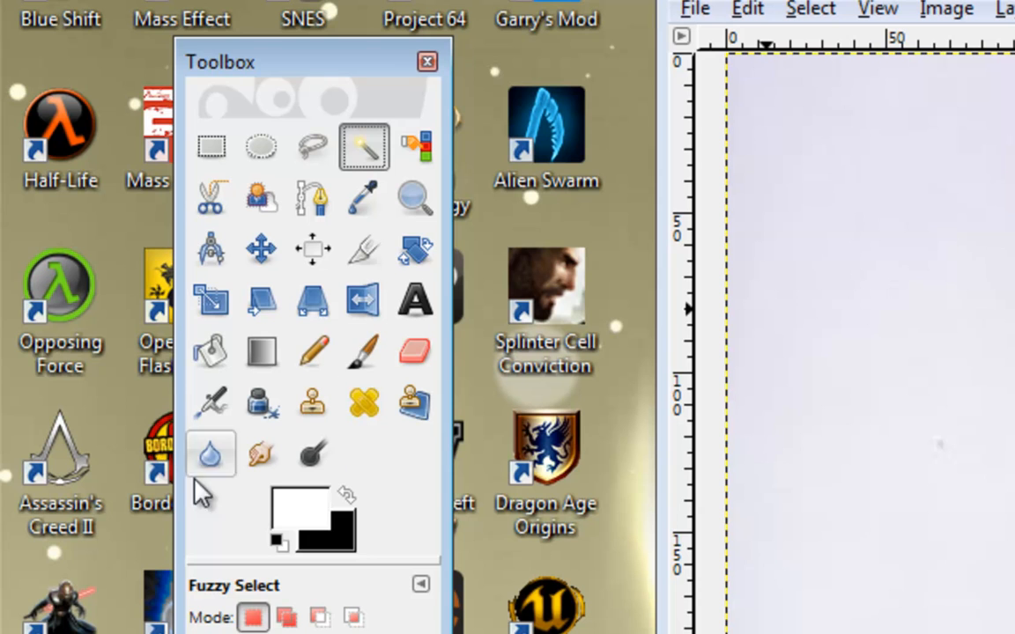
Lighten the grey shadow beside the hair and neck with Dodge/Burn and a fuzzy brush.
{"action": "left_click", "coordinate": [312, 454]}
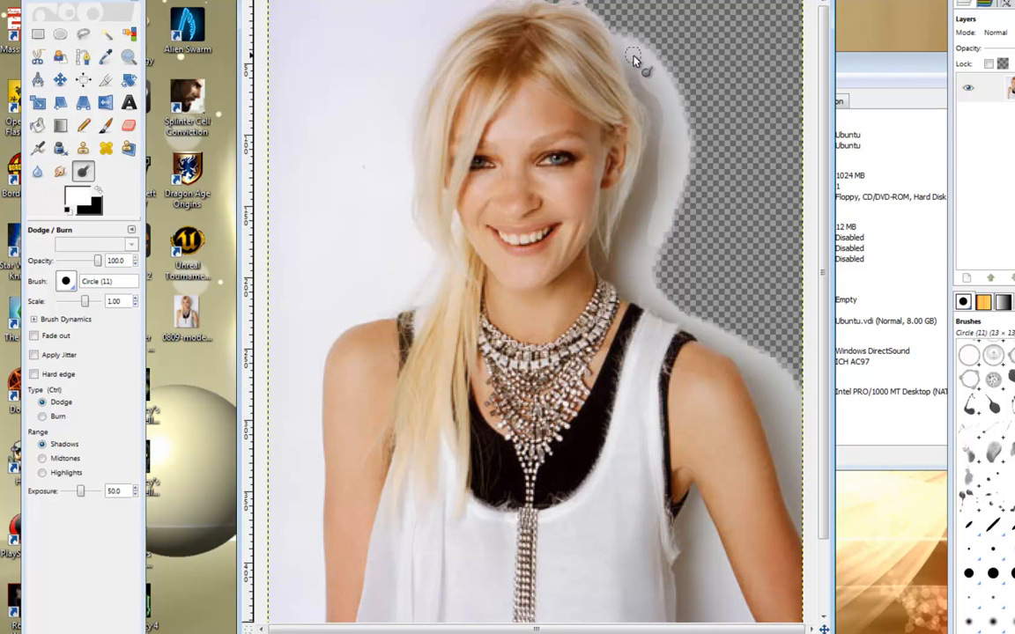
{"action": "left_click_drag", "start_coordinate": [634, 57], "coordinate": [662, 123]}
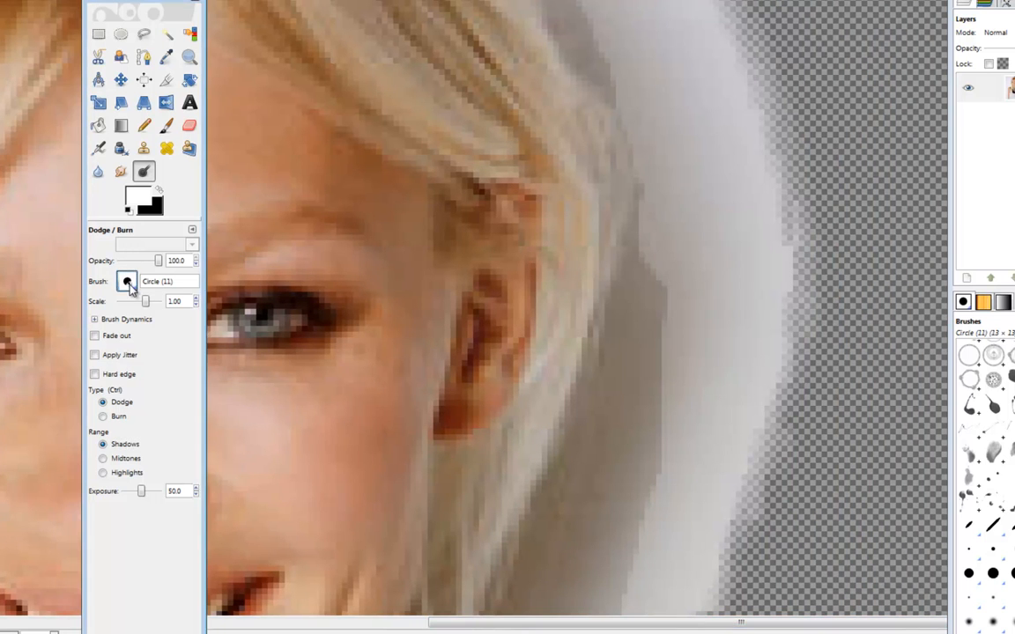
{"action": "left_click", "coordinate": [126, 281]}
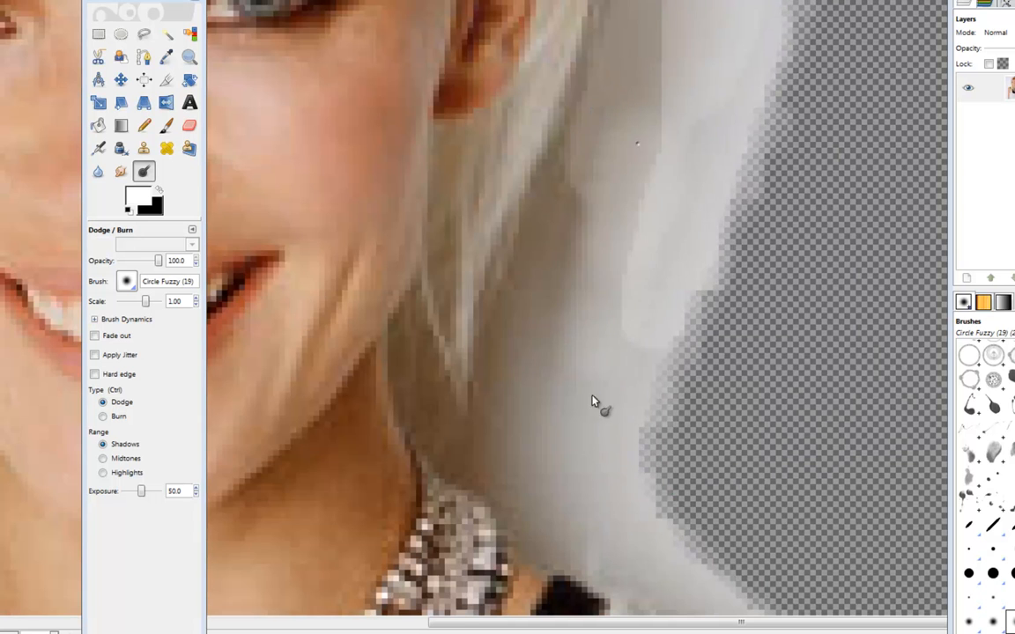
{"action": "left_click_drag", "start_coordinate": [592, 401], "coordinate": [564, 235]}
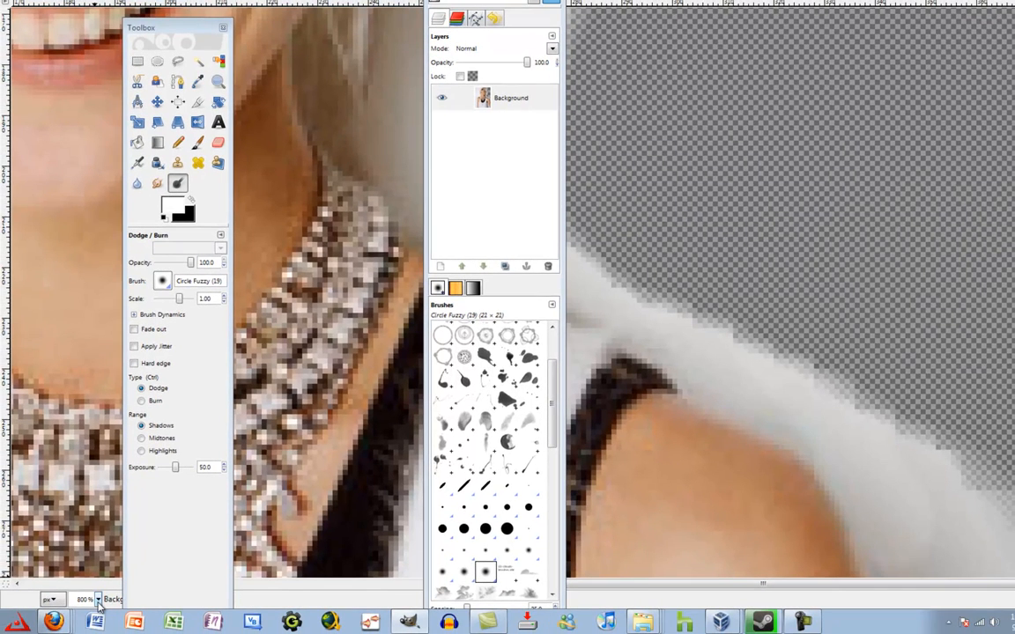
Zoom out to view the whole photo and pick Fuzzy Select.
{"action": "left_click", "coordinate": [83, 600]}
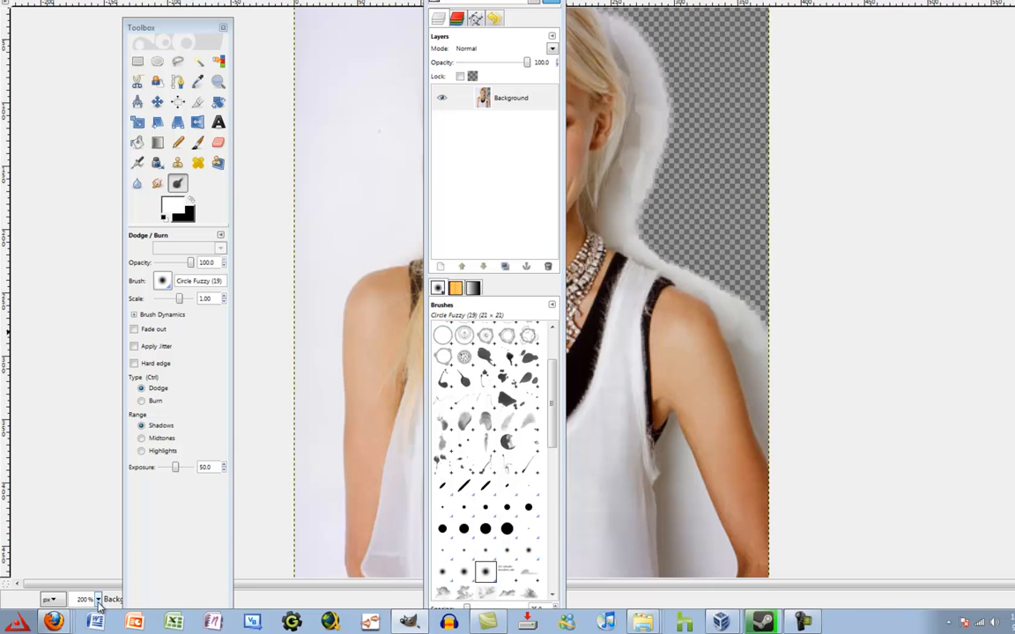
{"action": "left_click", "coordinate": [511, 97]}
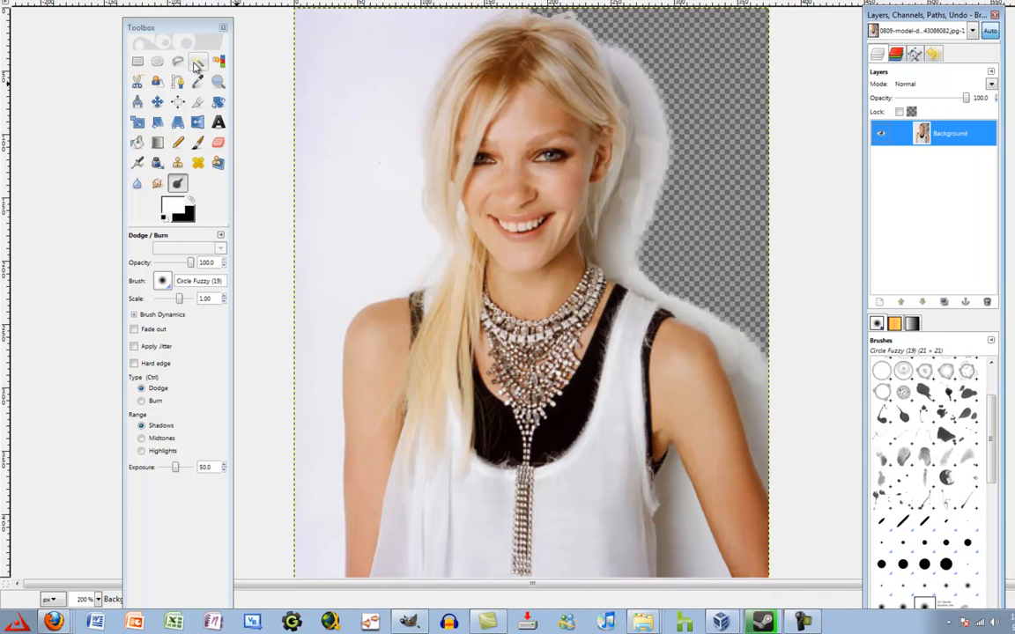
{"action": "left_click", "coordinate": [197, 60]}
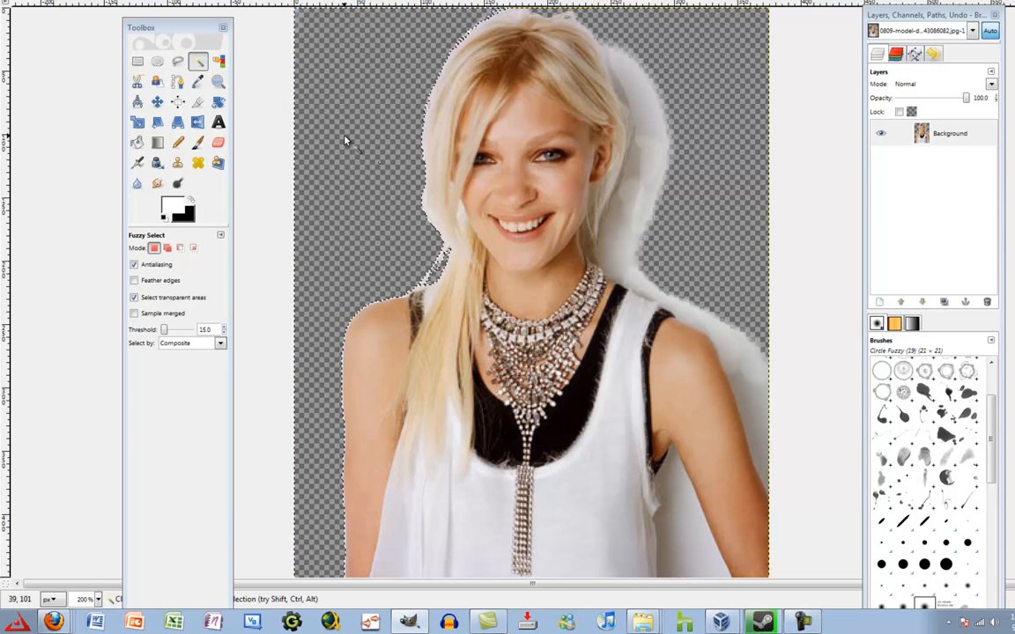
Clear the selection with Select > None and zoom to 800% on the shoulder.
{"action": "left_click", "coordinate": [27, 5]}
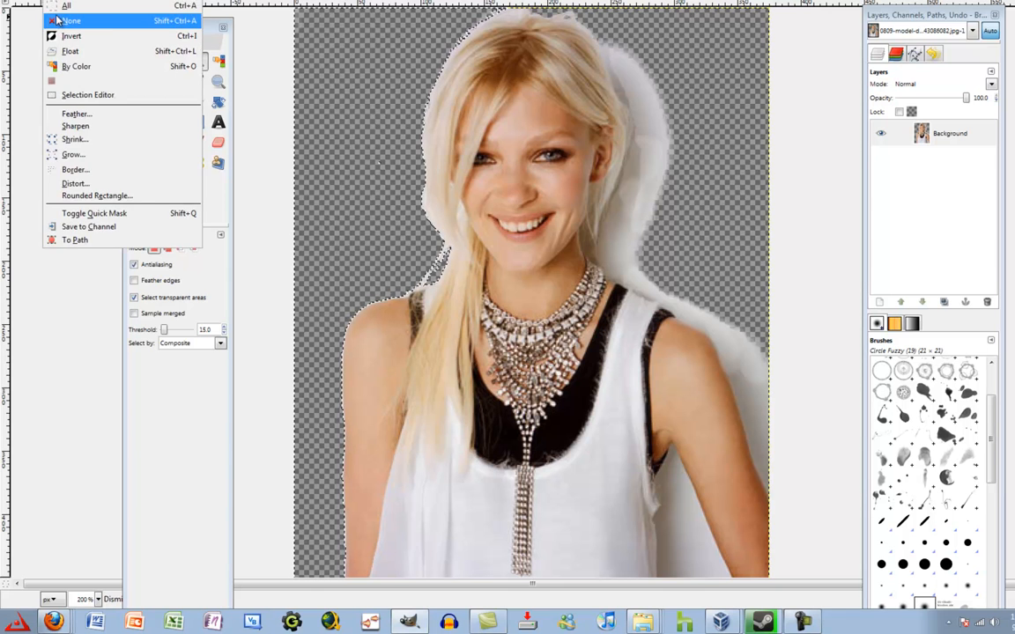
{"action": "left_click", "coordinate": [71, 20]}
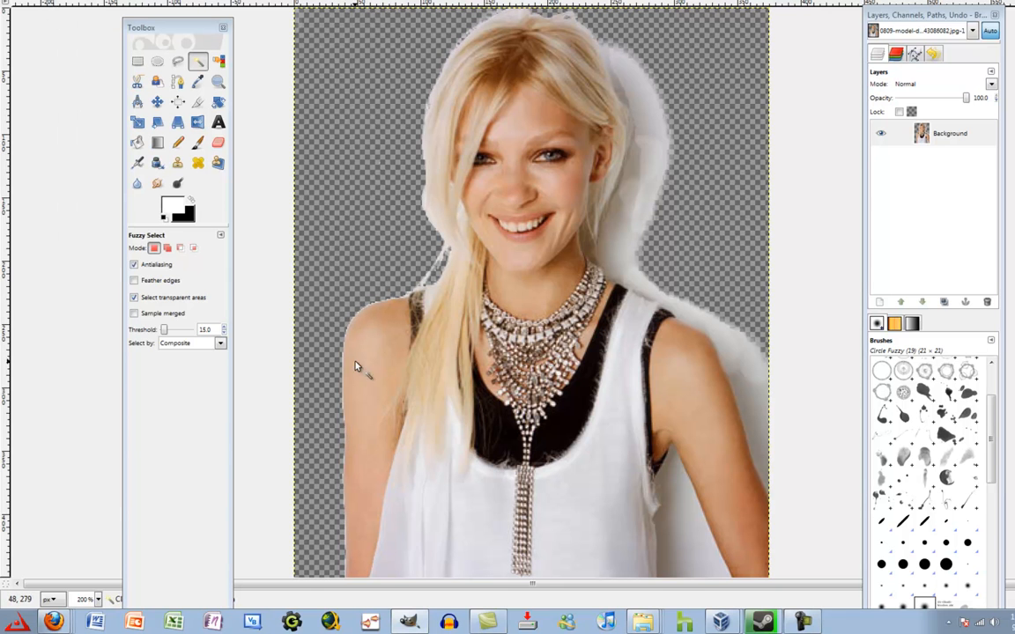
{"action": "mouse_move", "coordinate": [478, 236]}
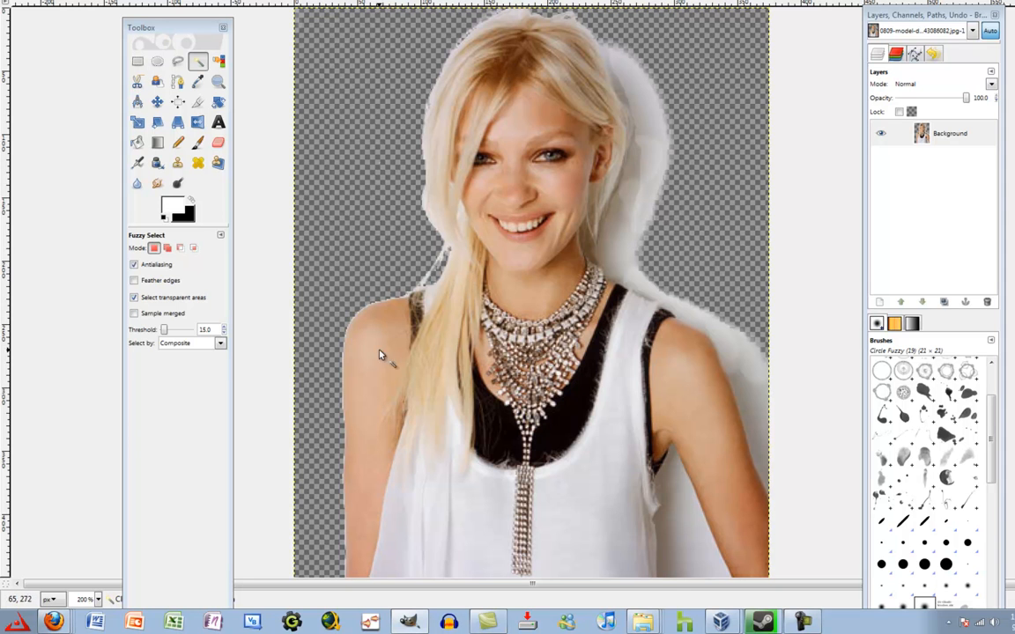
{"action": "mouse_move", "coordinate": [383, 254]}
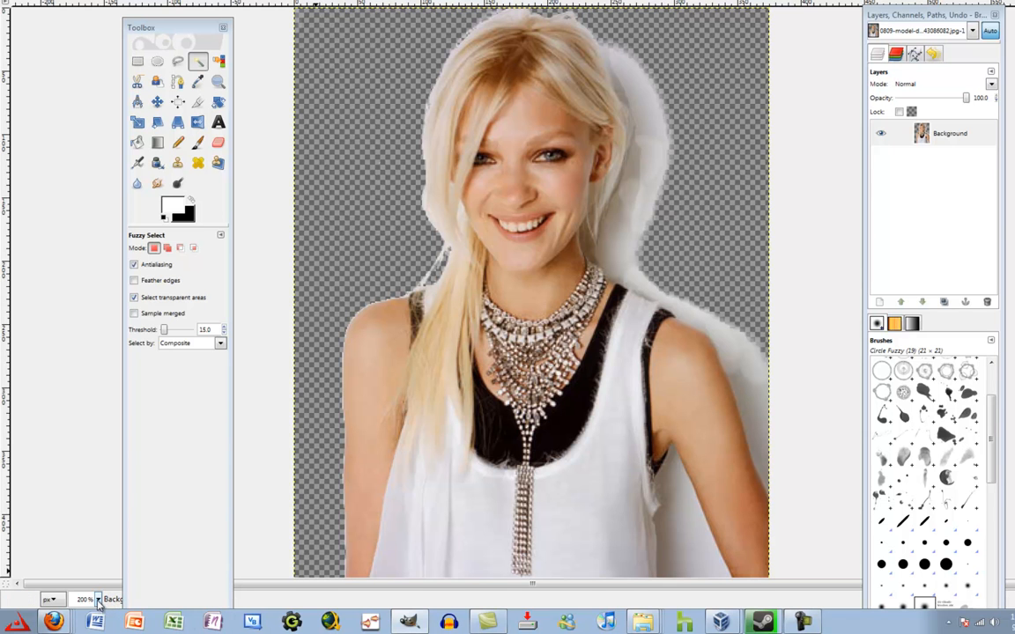
{"action": "left_click", "coordinate": [96, 599]}
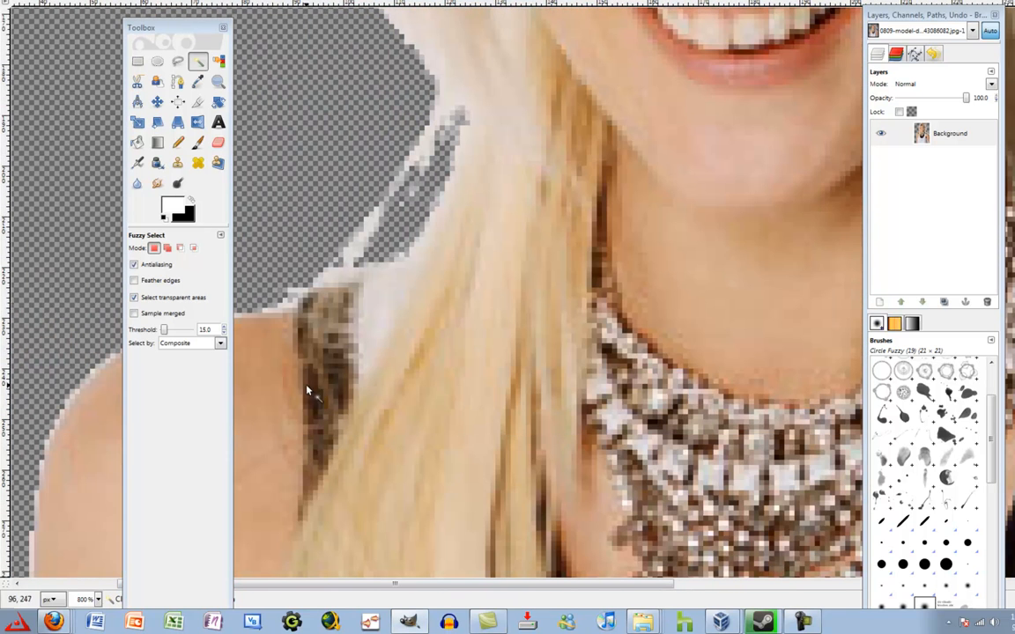
{"action": "mouse_move", "coordinate": [480, 269]}
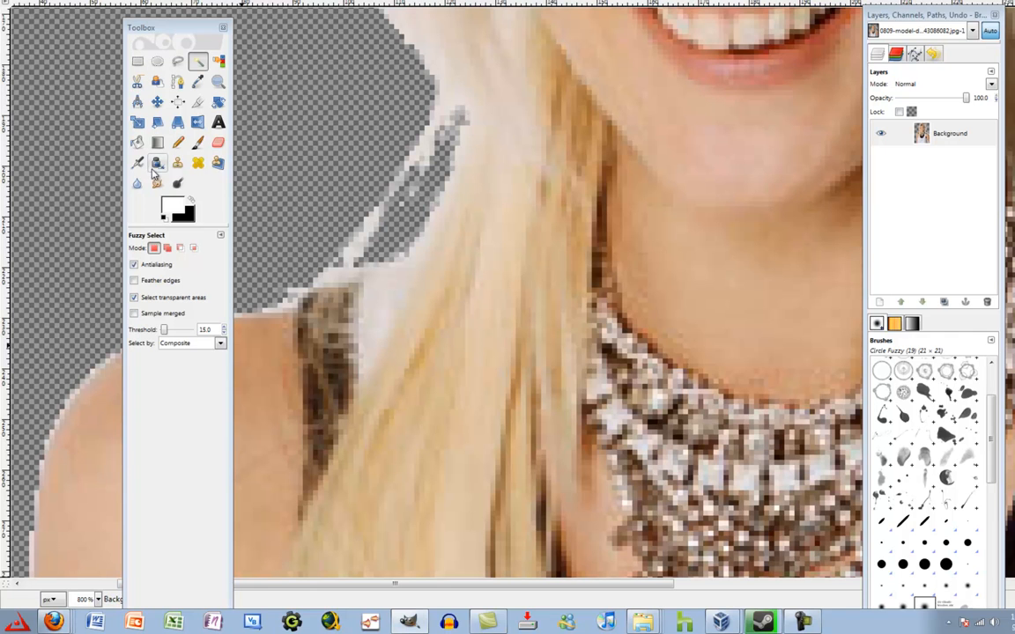
Clone hair texture over the white fringe above the shoulder, then zoom to 200%.
{"action": "left_click", "coordinate": [177, 163]}
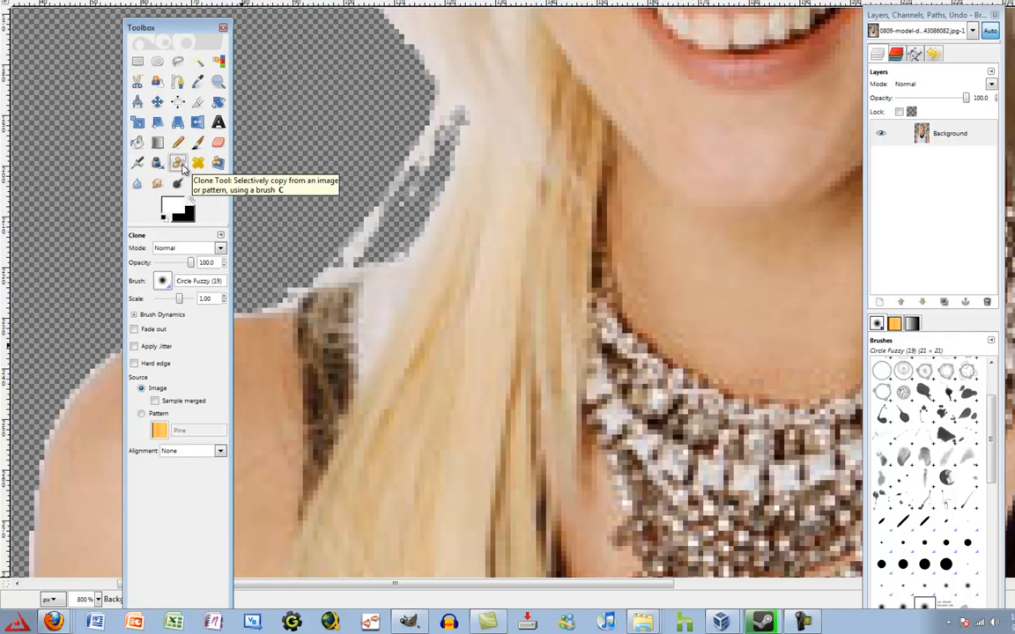
{"action": "mouse_move", "coordinate": [500, 264]}
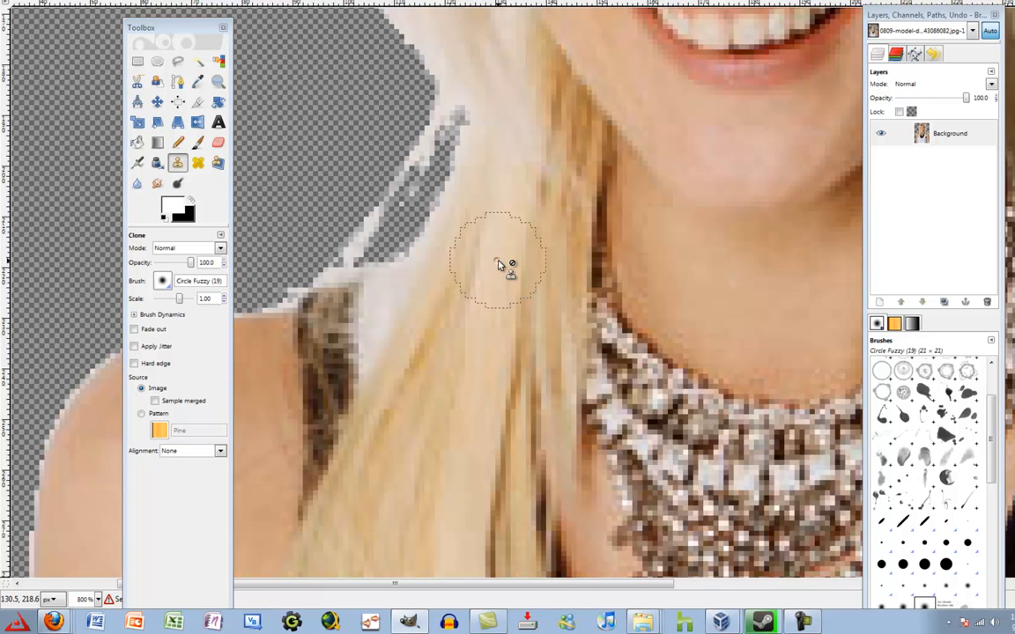
{"action": "mouse_move", "coordinate": [484, 225]}
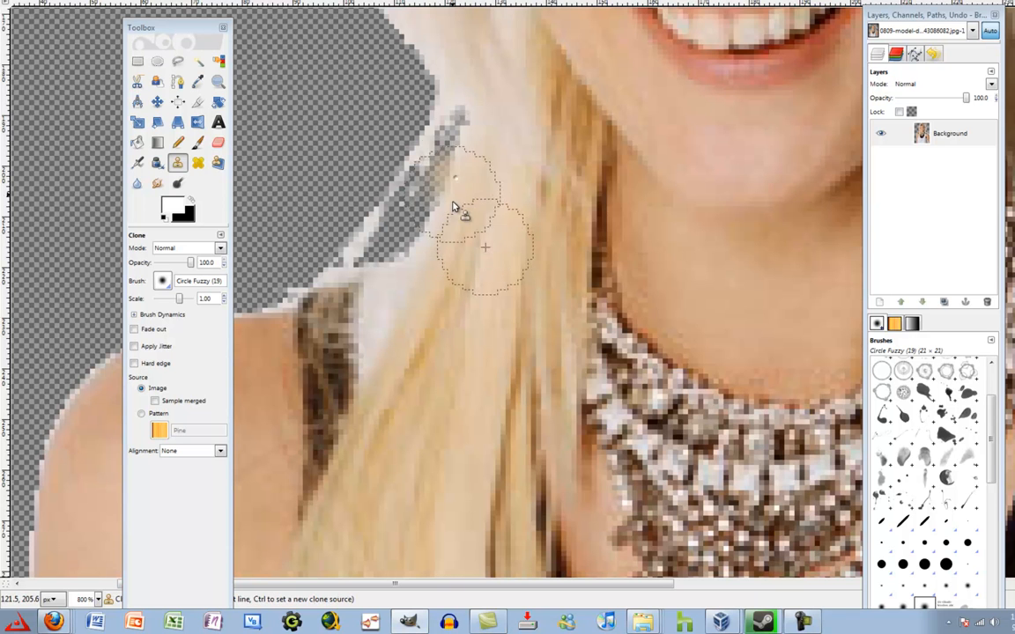
{"action": "left_click_drag", "start_coordinate": [484, 246], "coordinate": [441, 165]}
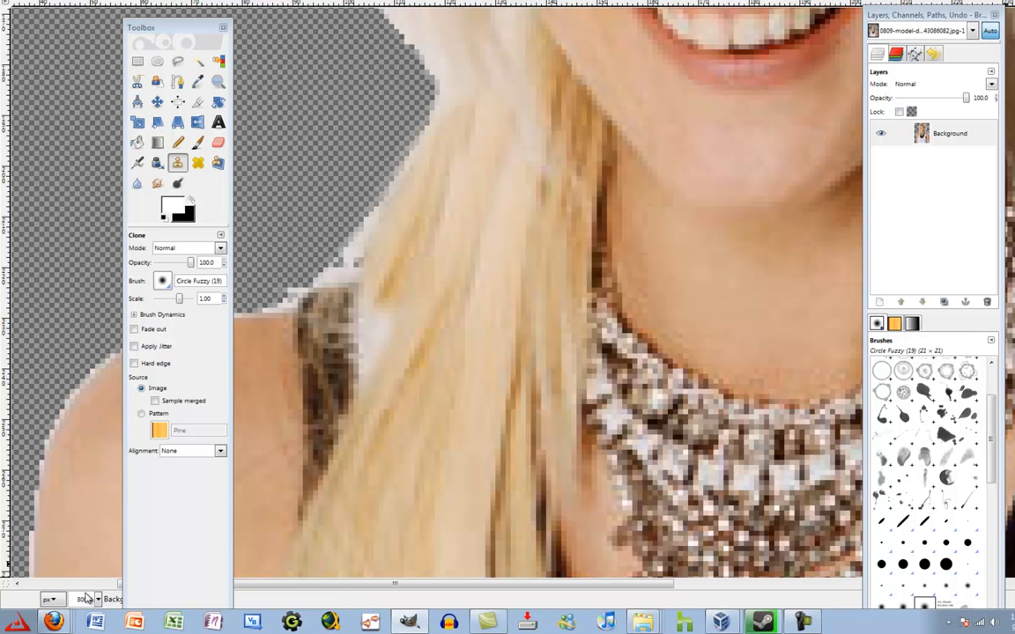
{"action": "left_click", "coordinate": [84, 599]}
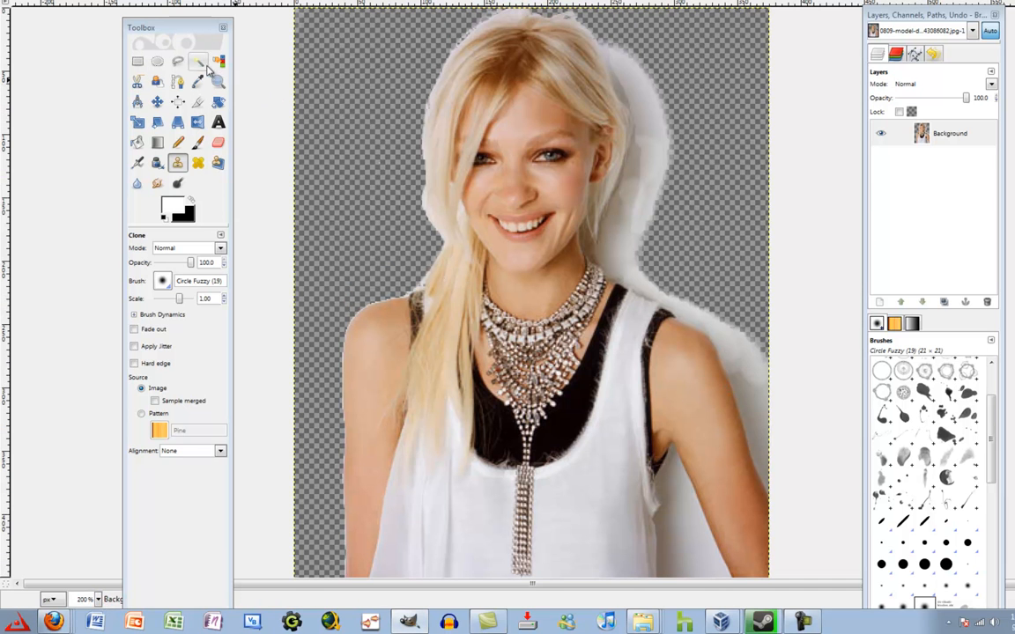
Fuzzy-select and clear the white patch by the right arm, deselect, and rezoom.
{"action": "left_click", "coordinate": [177, 61]}
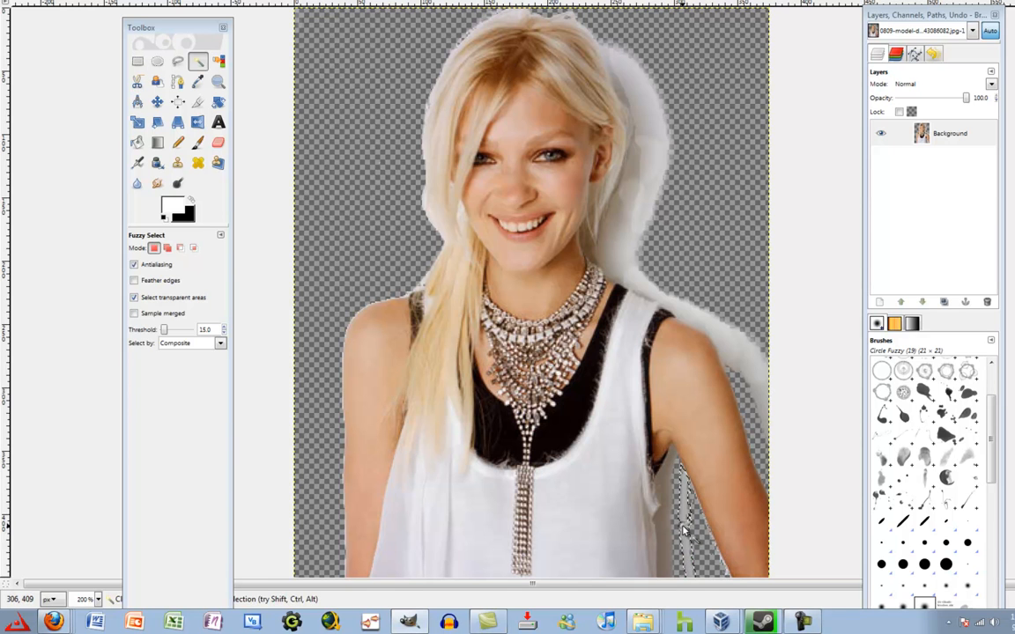
{"action": "mouse_move", "coordinate": [696, 545]}
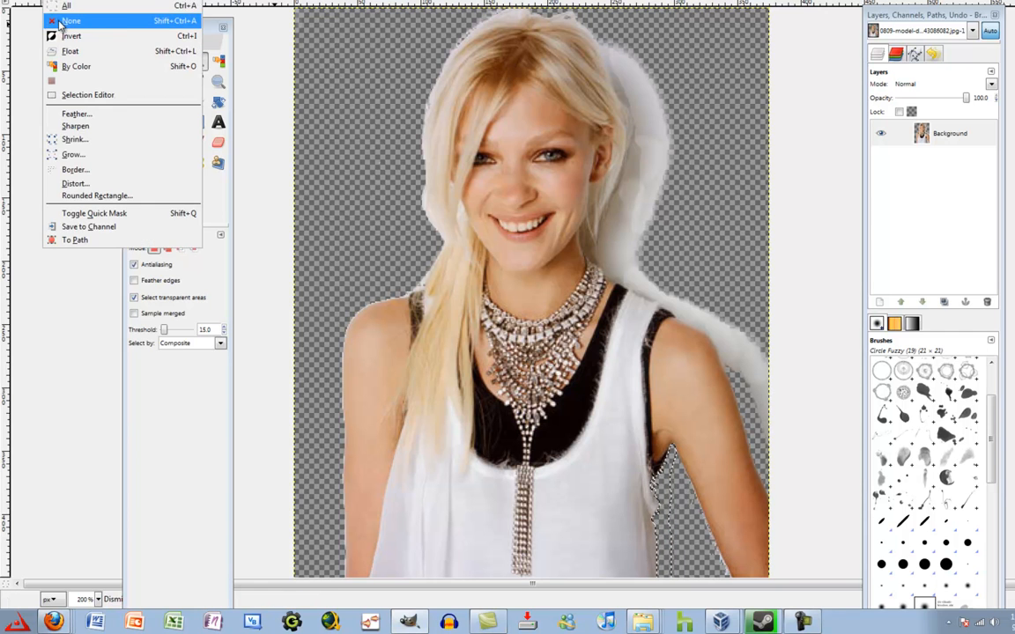
{"action": "left_click", "coordinate": [70, 21]}
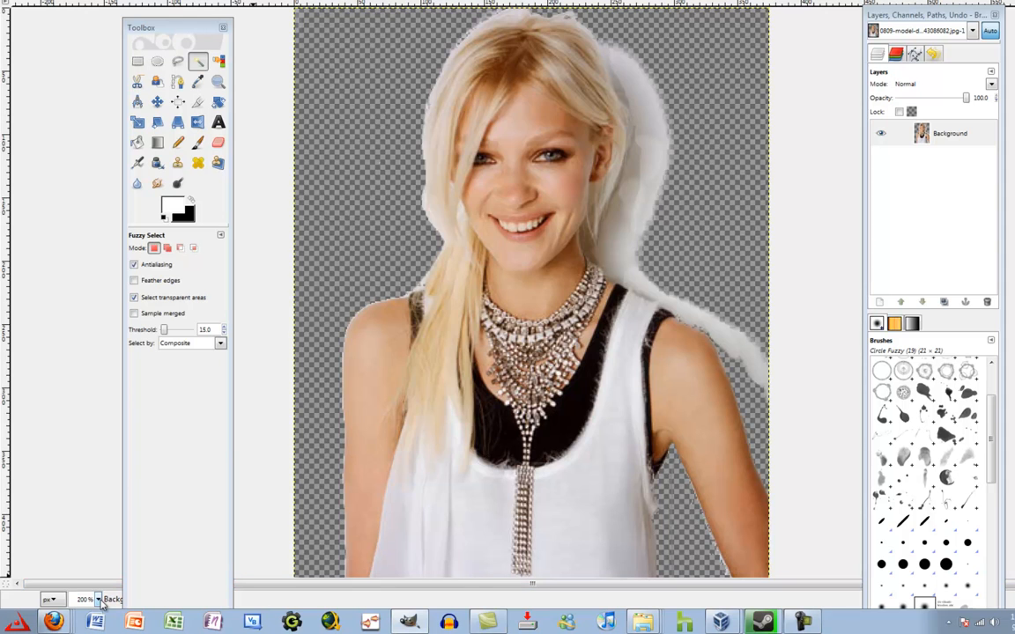
{"action": "left_click", "coordinate": [97, 599]}
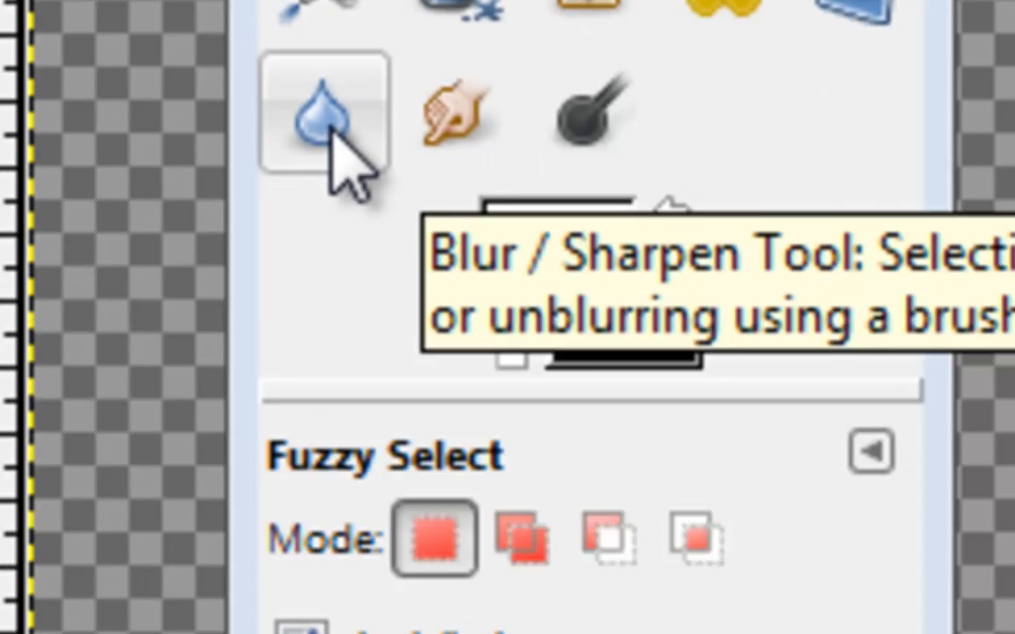
Blur the jagged edge along the model's arm with Blur/Sharpen in Blur mode.
{"action": "left_click", "coordinate": [322, 115]}
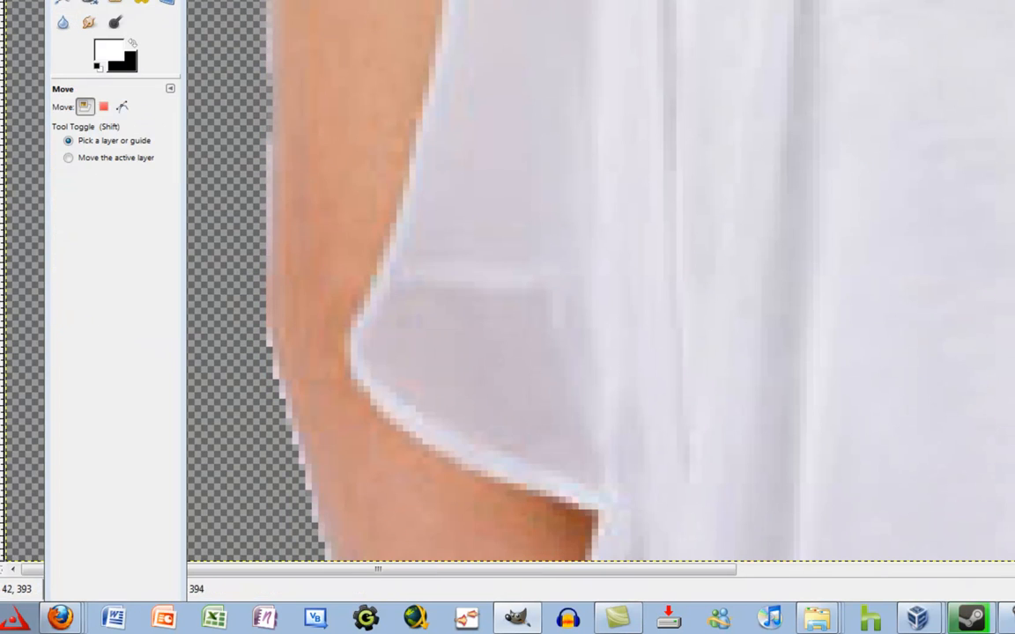
{"action": "left_click", "coordinate": [123, 106]}
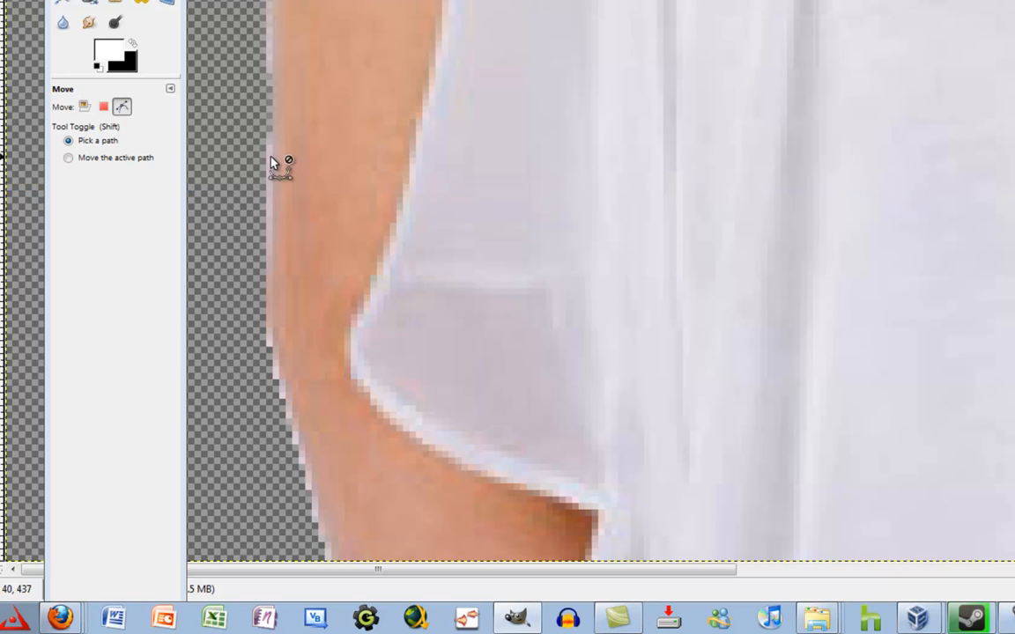
{"action": "left_click", "coordinate": [85, 106]}
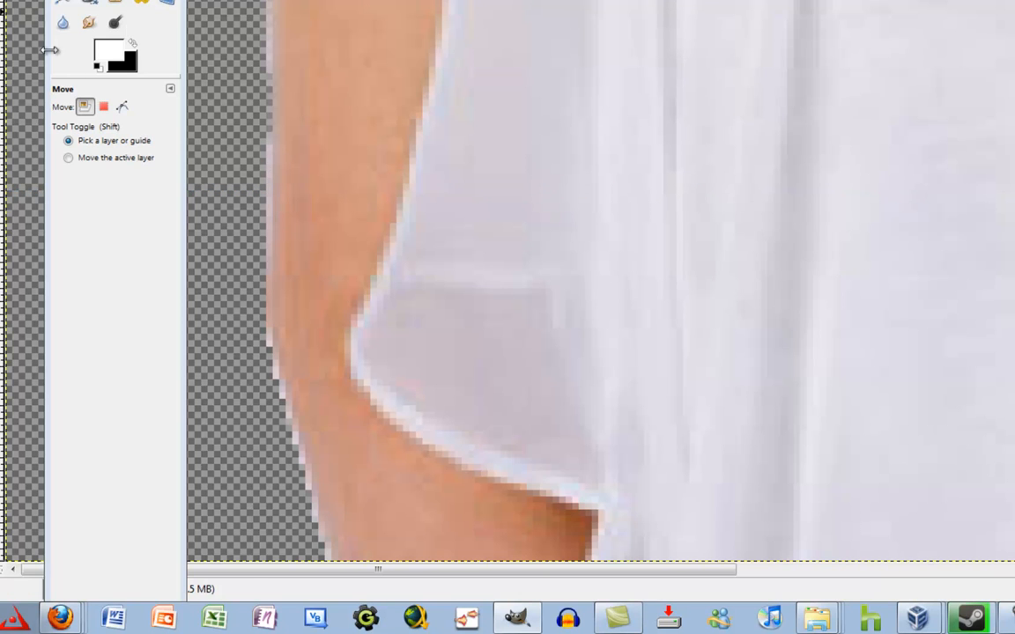
{"action": "left_click", "coordinate": [63, 22]}
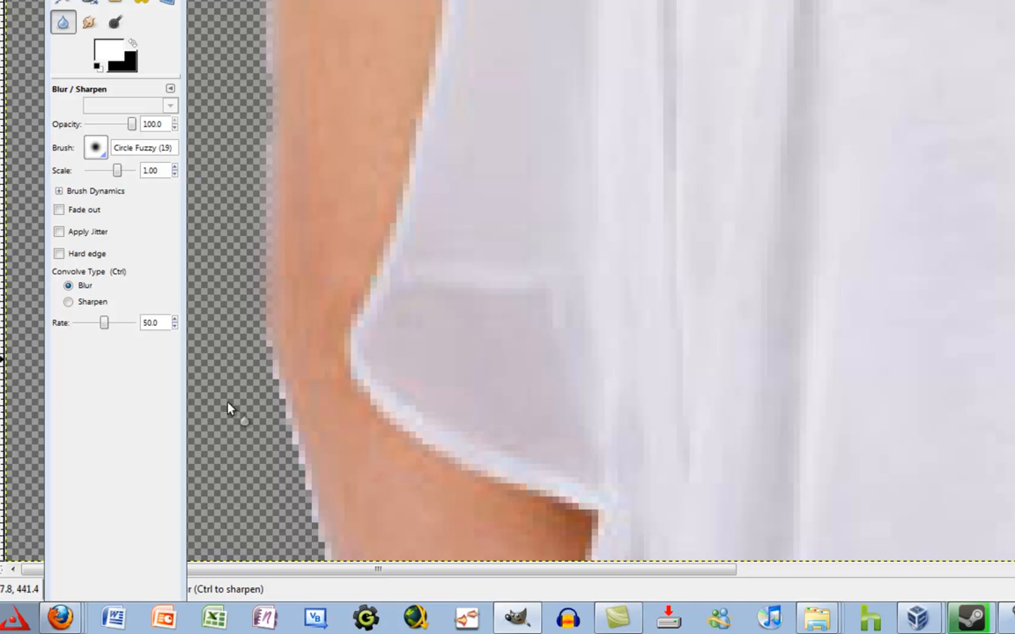
{"action": "left_click_drag", "start_coordinate": [227, 408], "coordinate": [306, 528]}
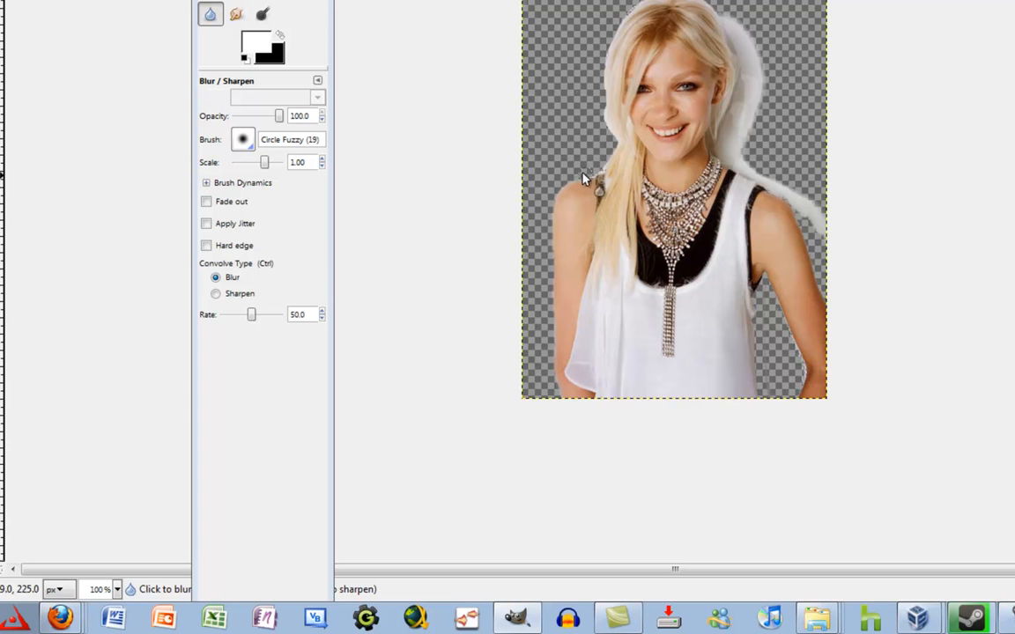
{"action": "mouse_move", "coordinate": [843, 232]}
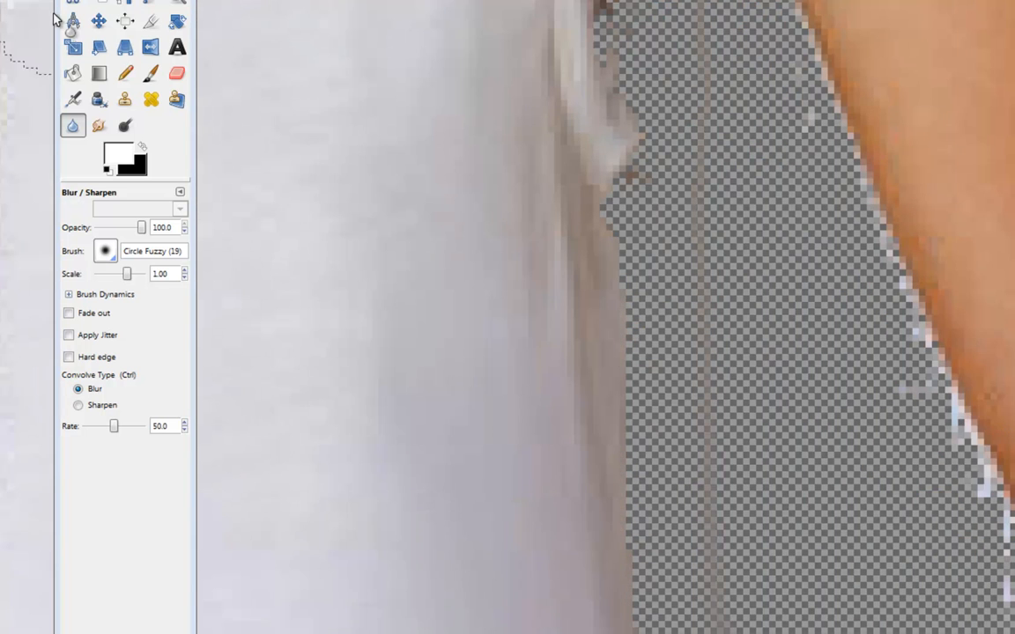
Erase the white specks along the arm's outer edge and below the armpit.
{"action": "left_click", "coordinate": [176, 73]}
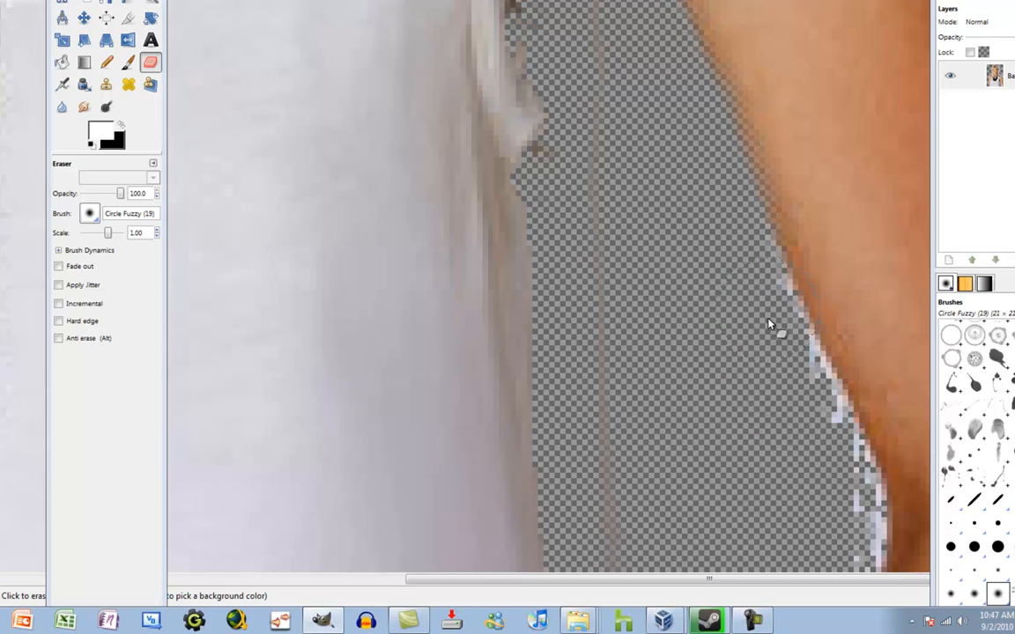
{"action": "left_click_drag", "start_coordinate": [780, 330], "coordinate": [771, 269]}
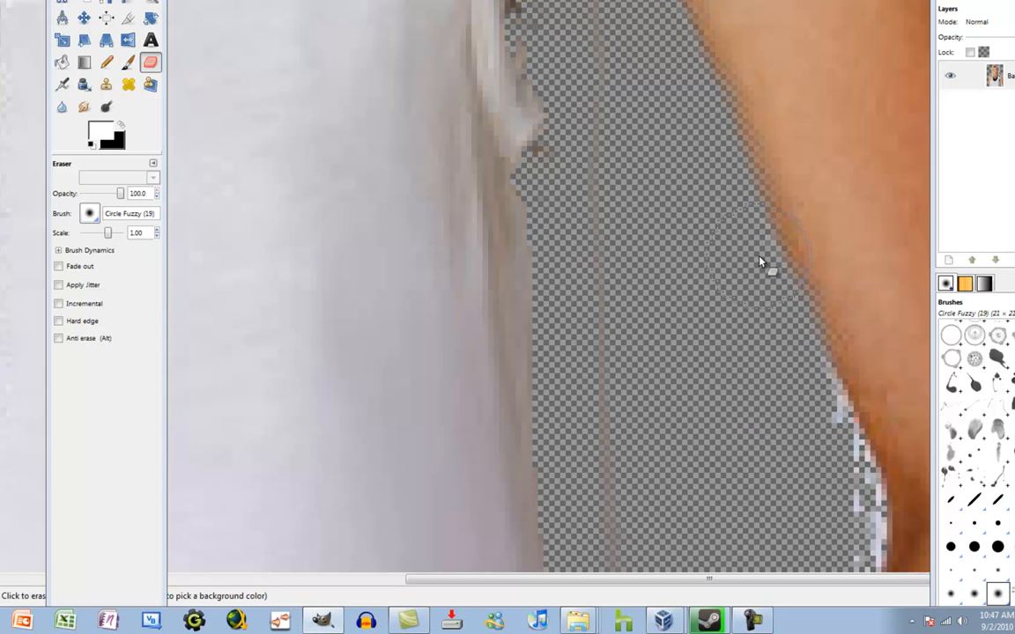
{"action": "left_click_drag", "start_coordinate": [760, 262], "coordinate": [817, 422]}
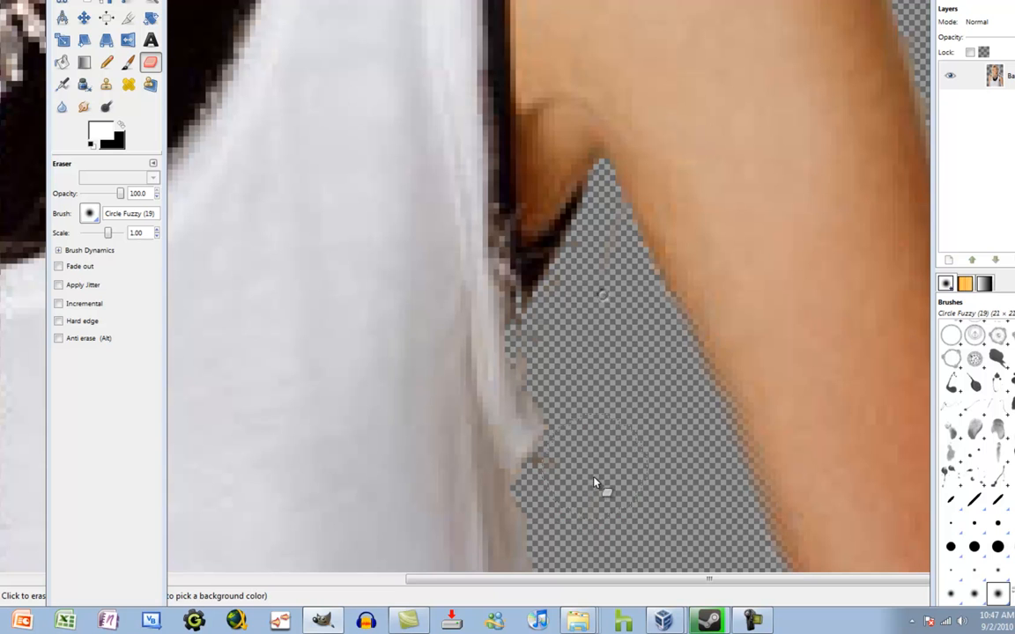
{"action": "left_click", "coordinate": [599, 484]}
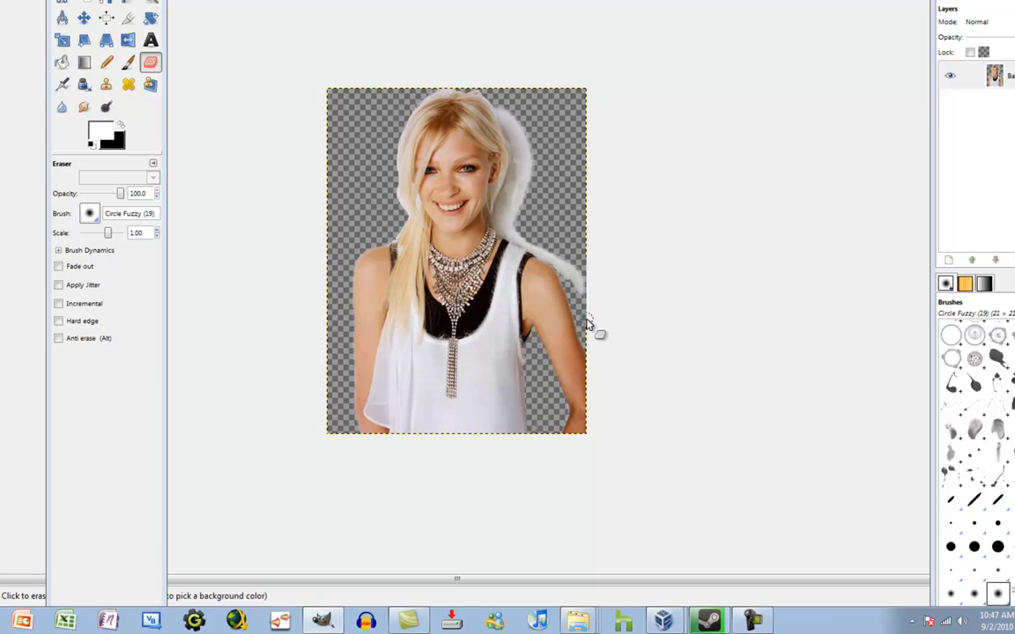
{"action": "mouse_move", "coordinate": [582, 268]}
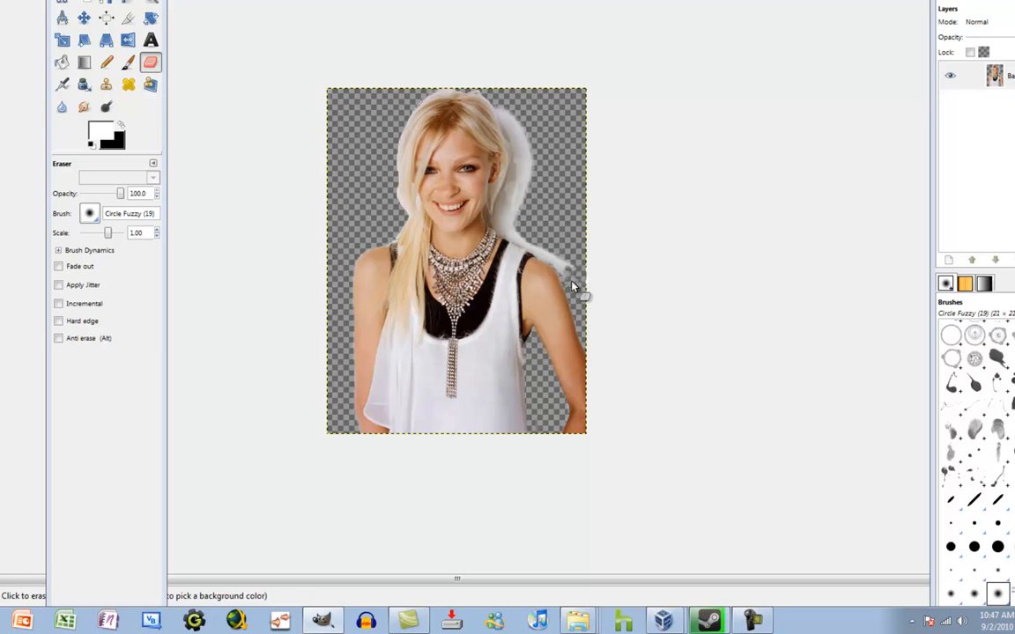
{"action": "mouse_move", "coordinate": [564, 256]}
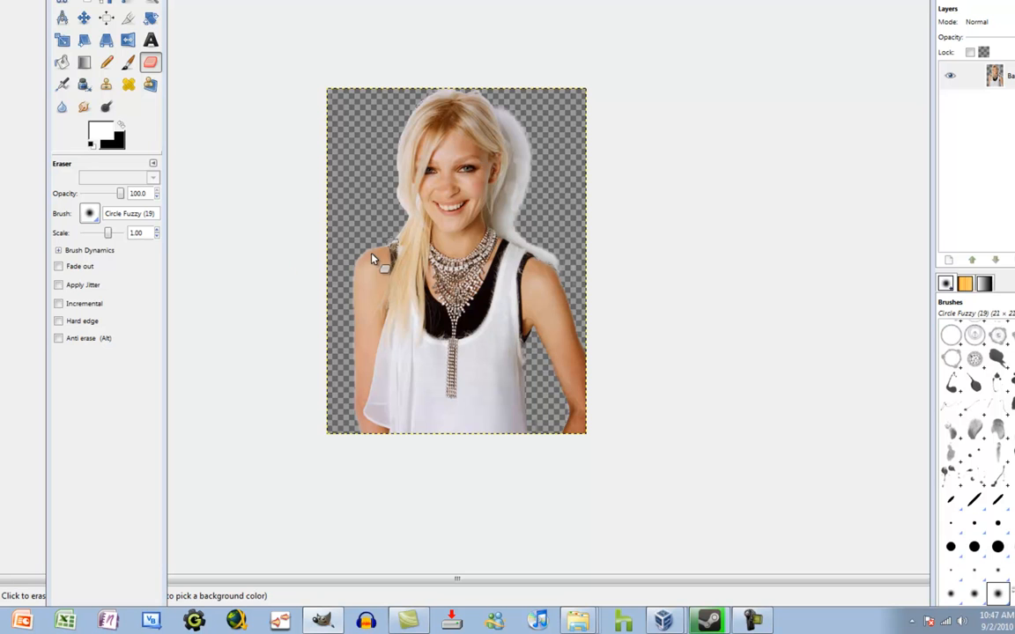
{"action": "mouse_move", "coordinate": [703, 246]}
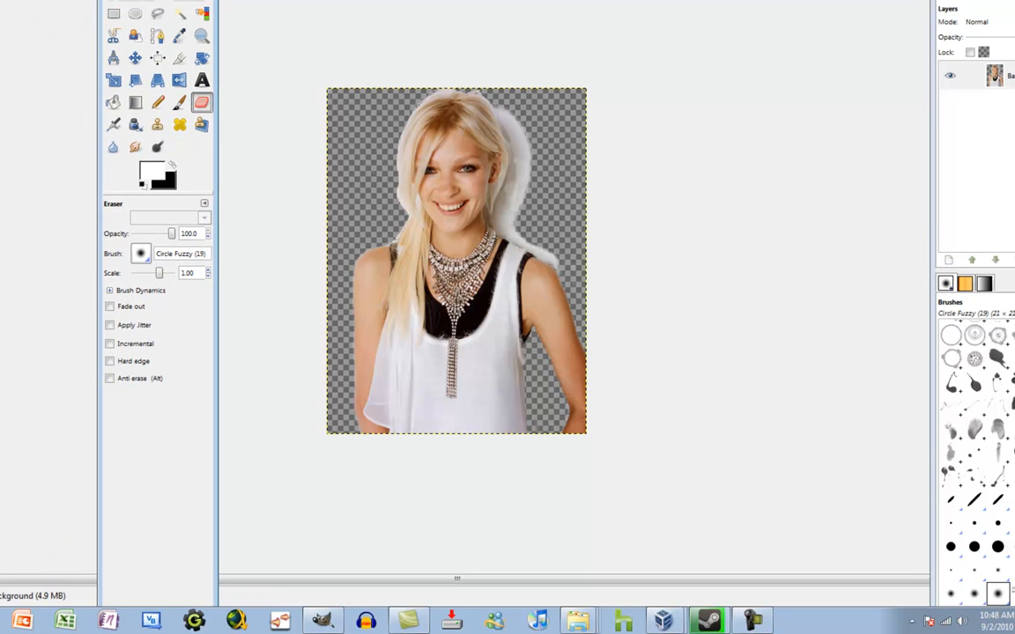
{"action": "left_click", "coordinate": [114, 5]}
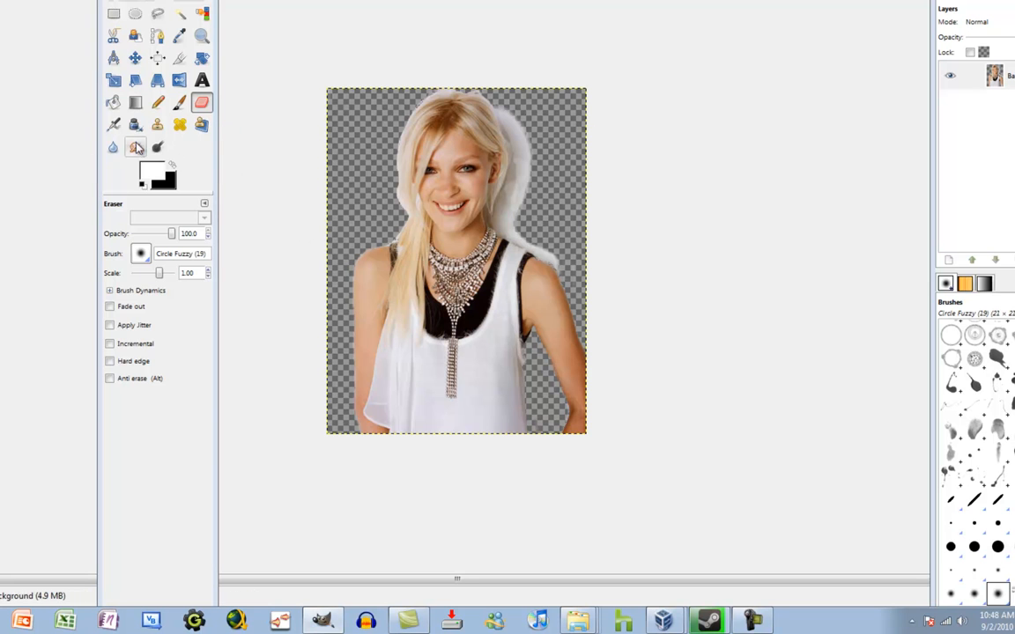
{"action": "left_click", "coordinate": [135, 57]}
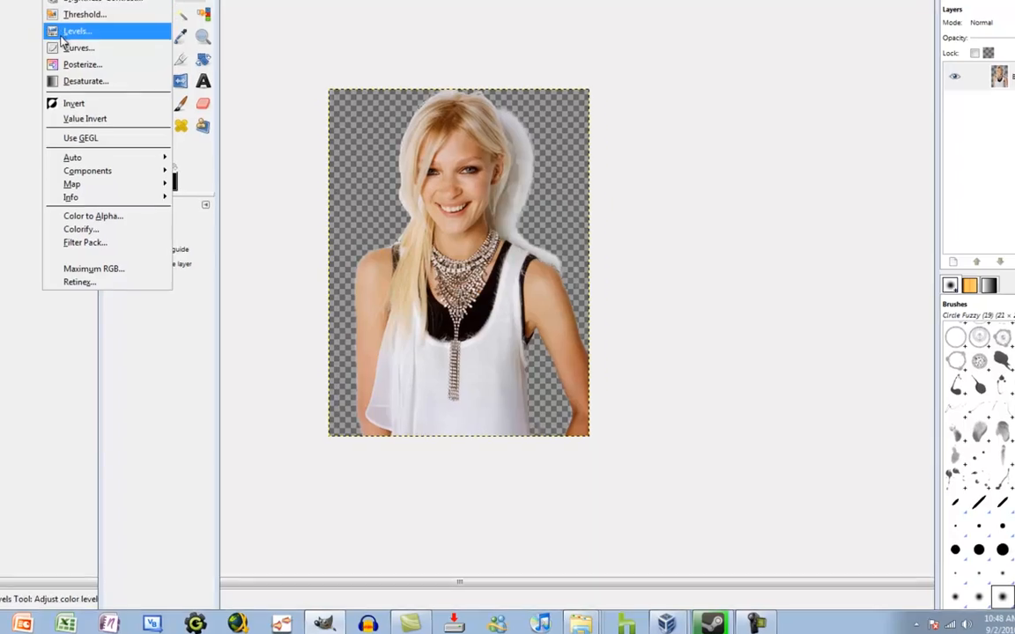
{"action": "left_click", "coordinate": [78, 48]}
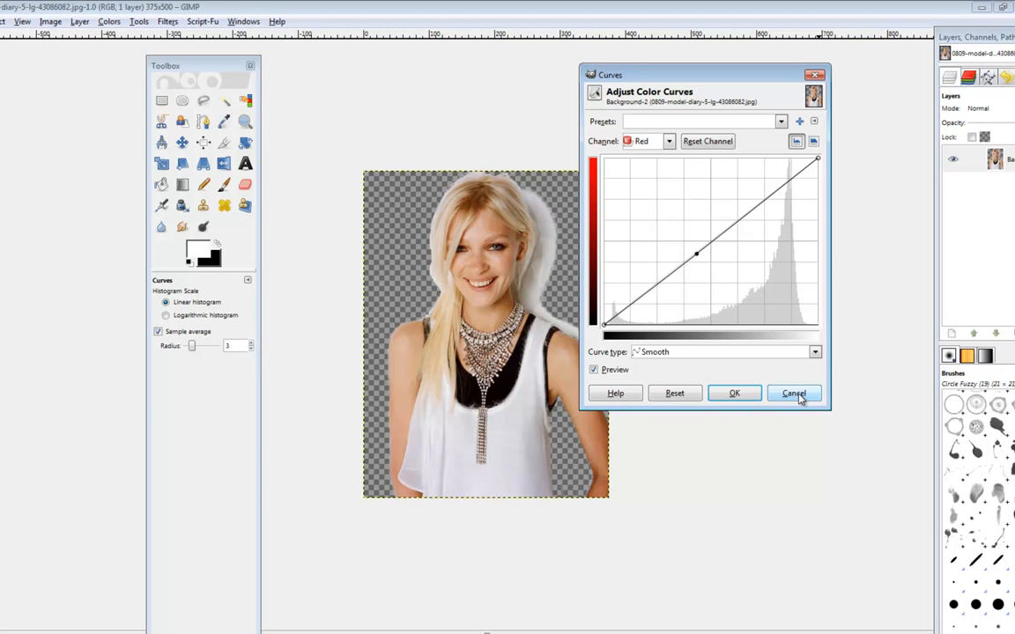
{"action": "left_click", "coordinate": [792, 393]}
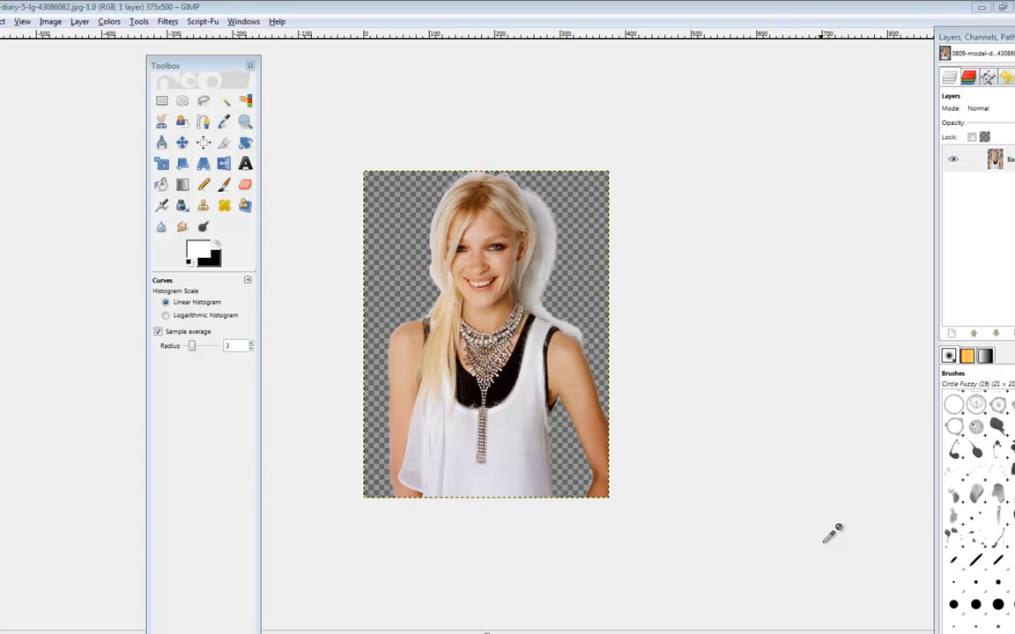
{"action": "mouse_move", "coordinate": [863, 549]}
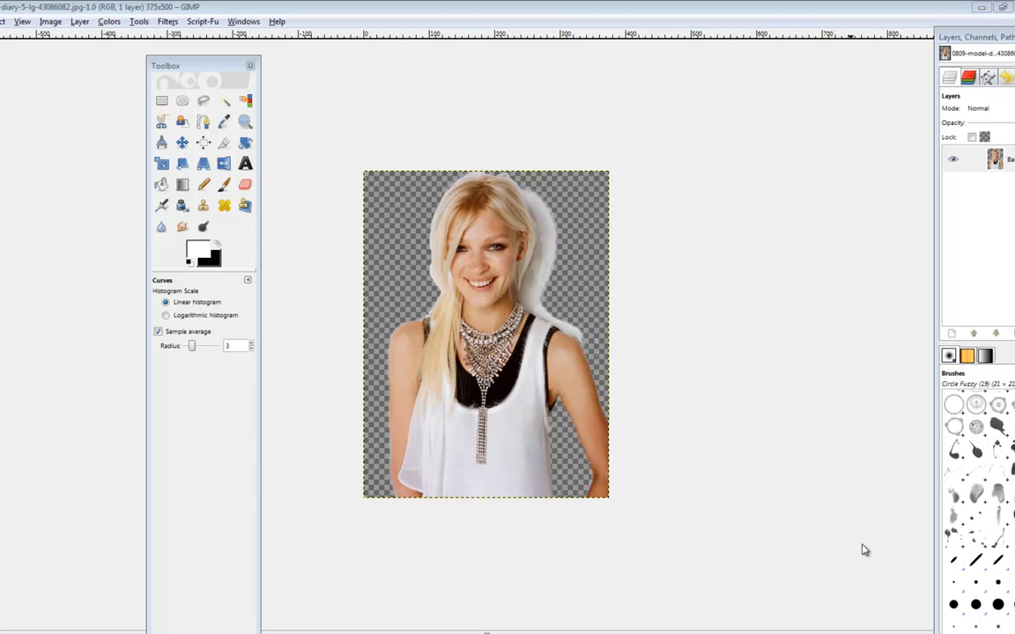